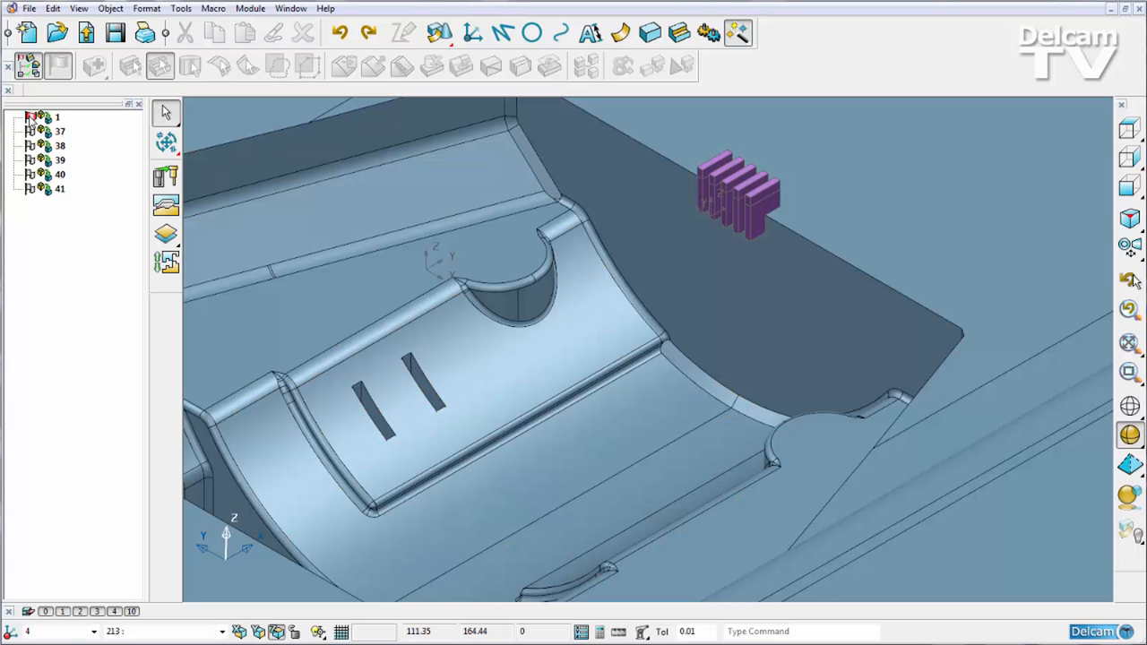
mouse_move(166, 176)
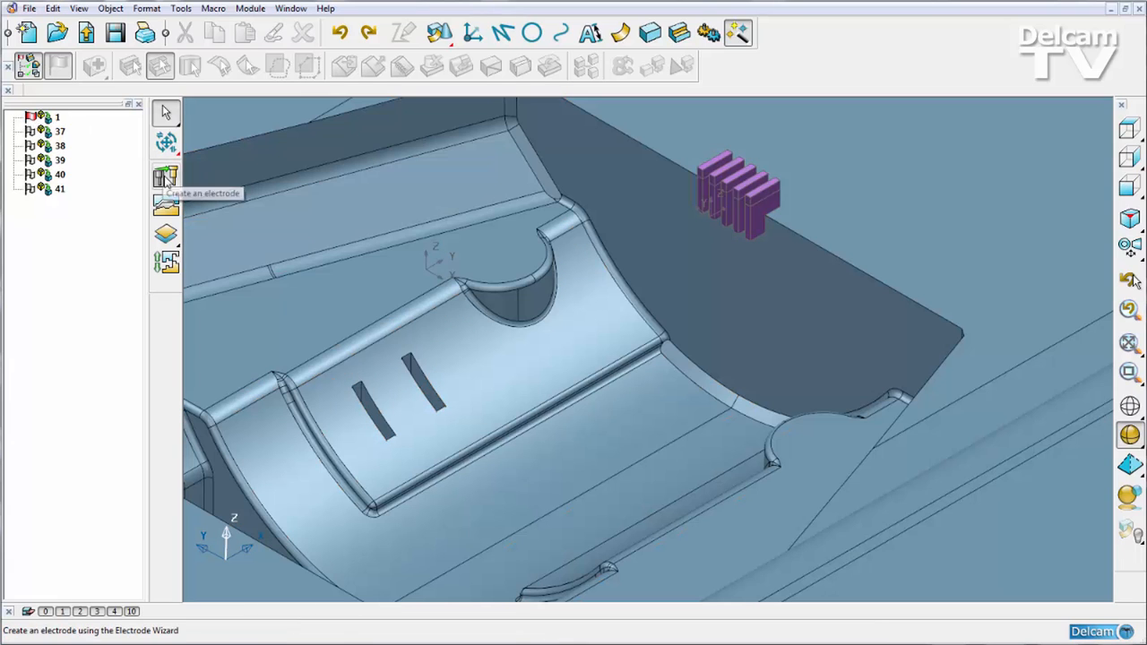
Launch the Electrode Wizard and pick both cavity slots as the concave burn region.
click(165, 178)
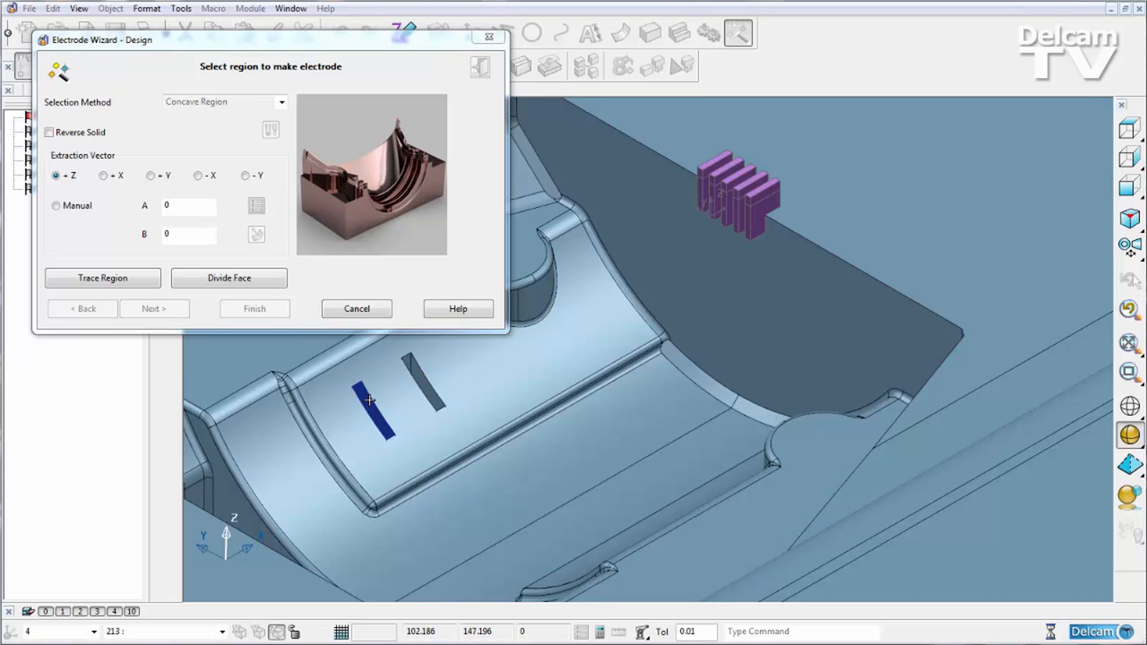
click(411, 377)
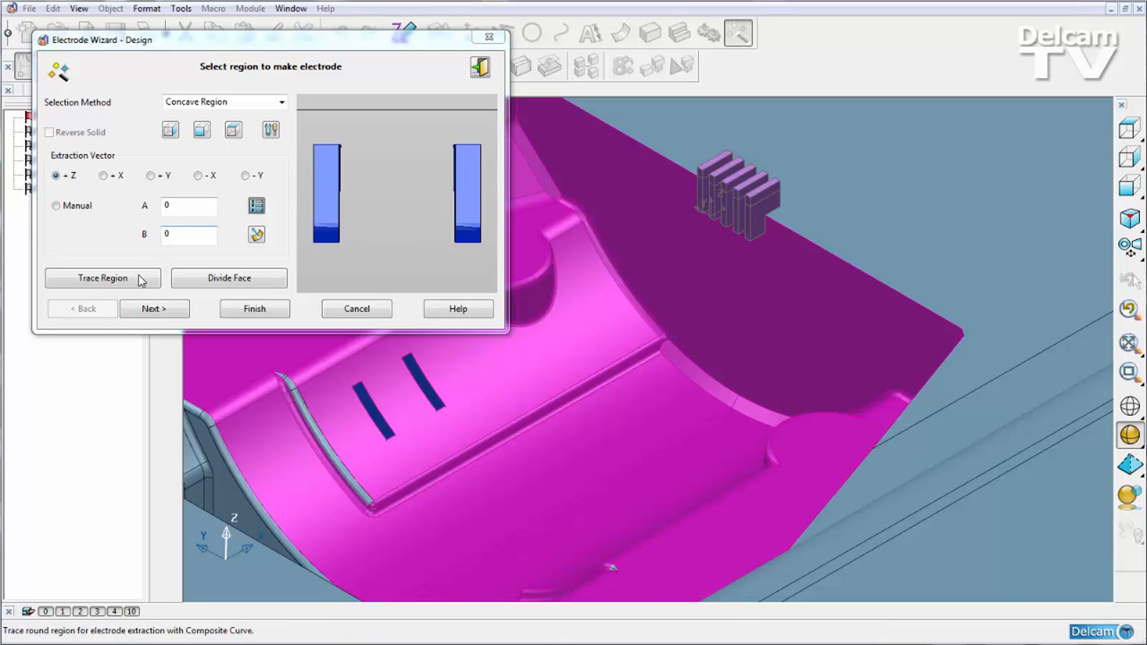
click(153, 308)
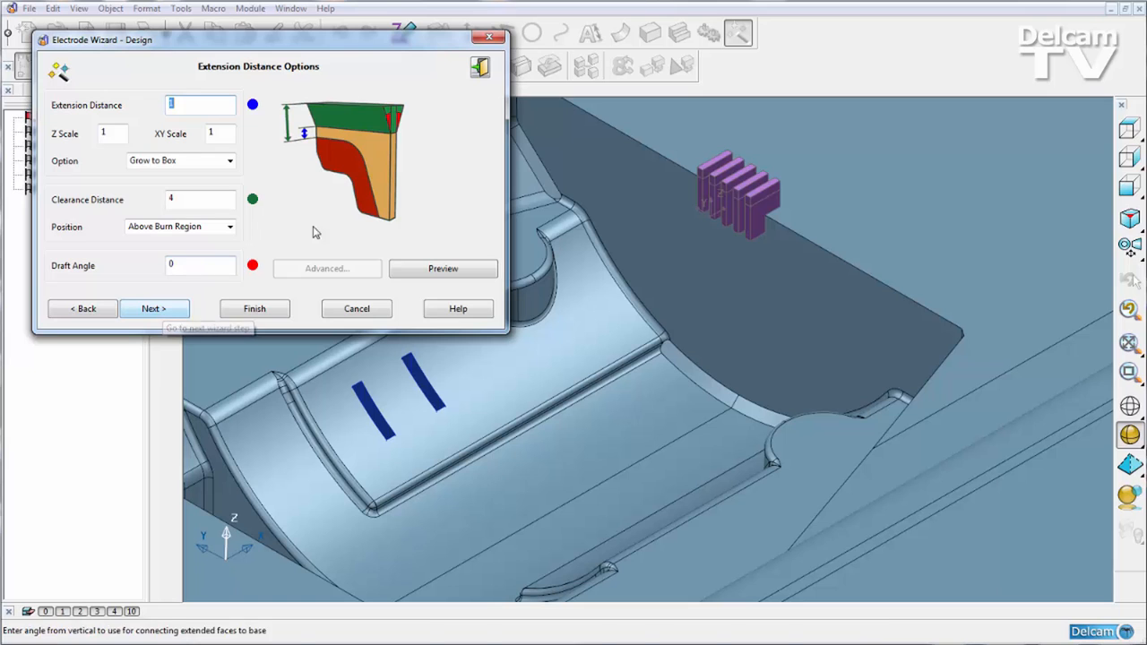
Preview blanks with Extension 1 and Clearance 4, then exit the wizard keeping the solids.
click(443, 268)
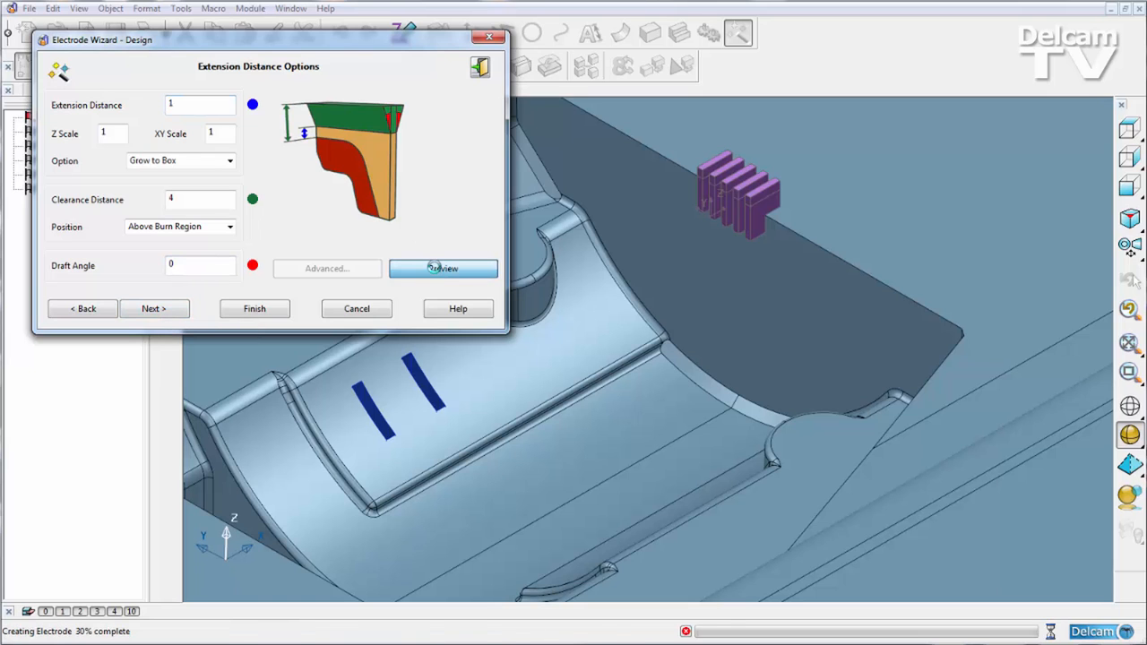
click(443, 268)
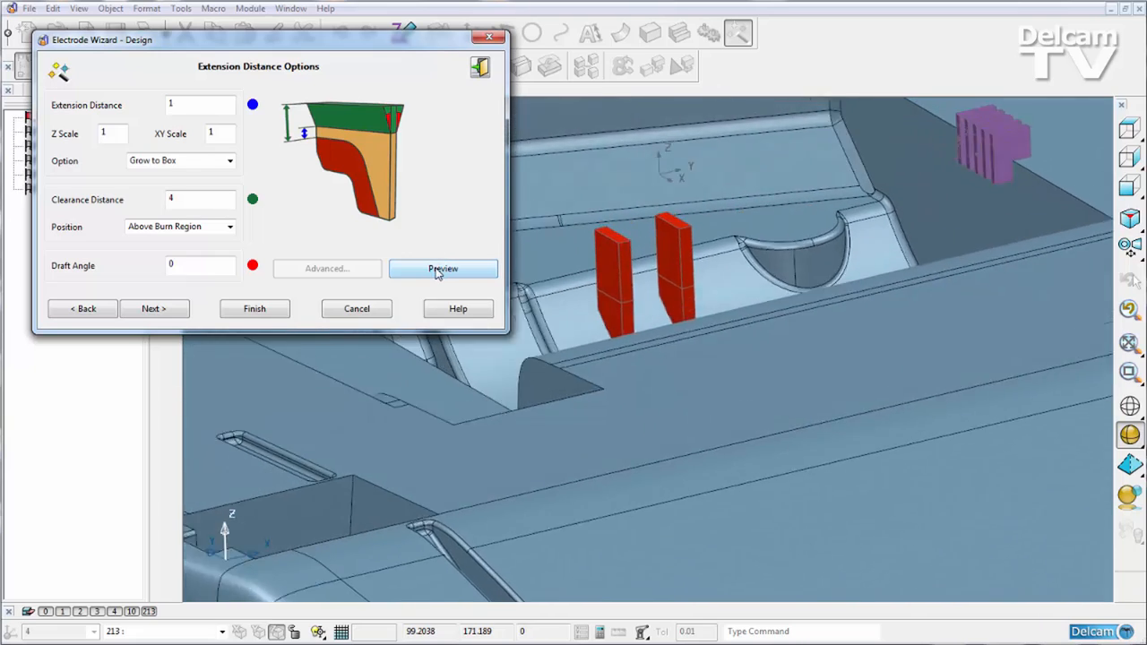
click(442, 269)
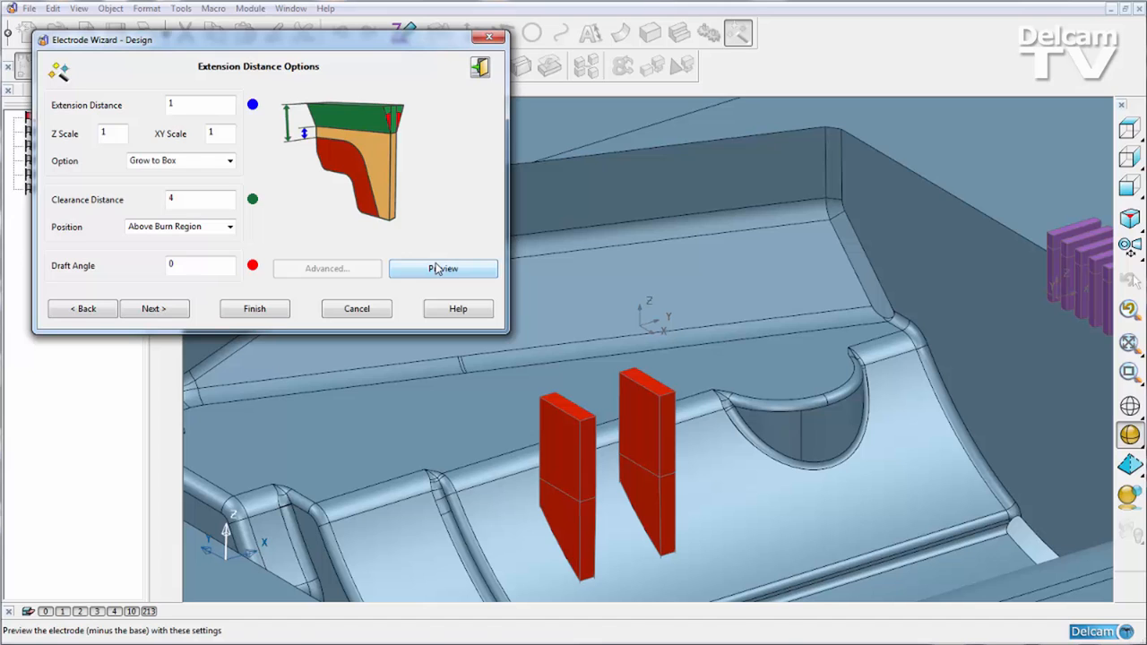
click(443, 268)
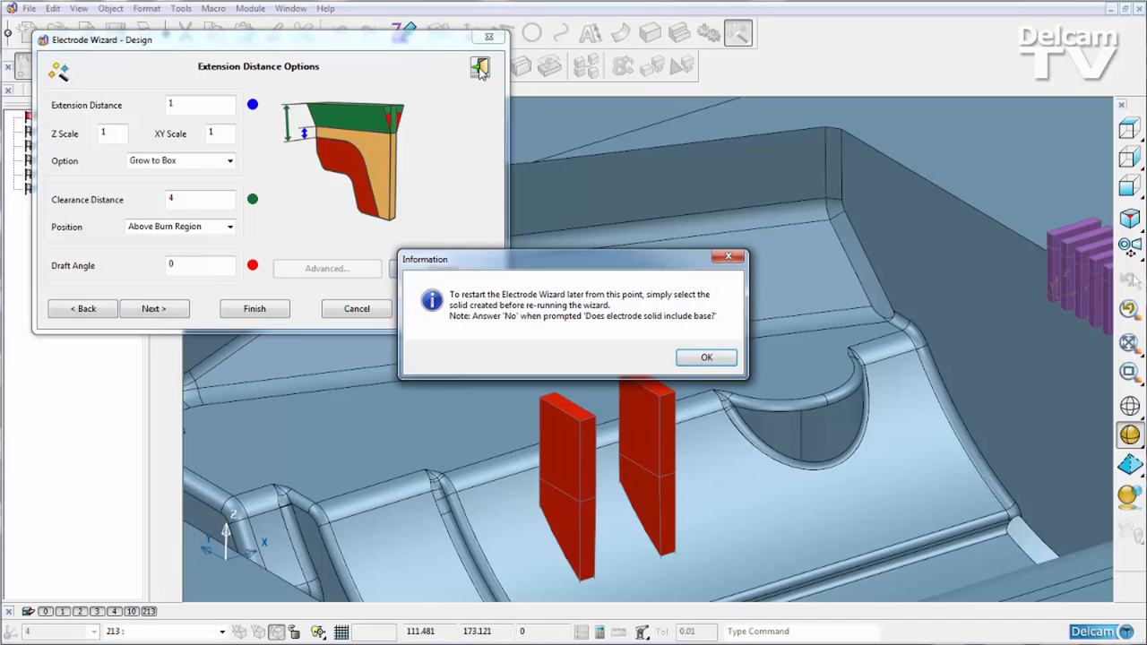
mouse_move(648, 345)
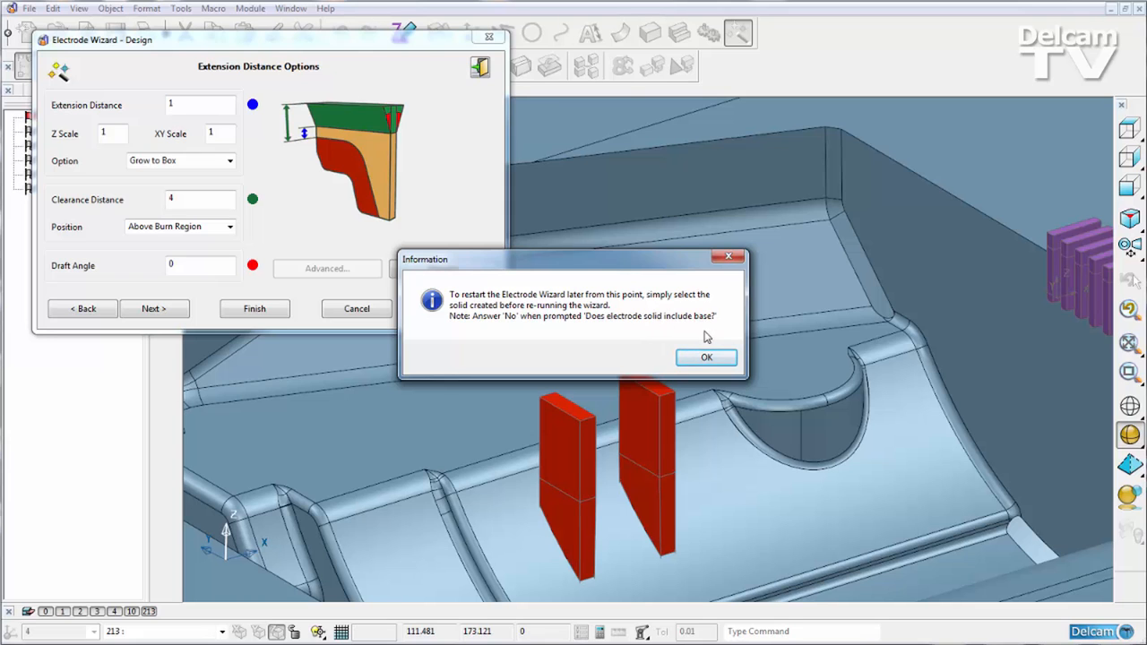
click(706, 357)
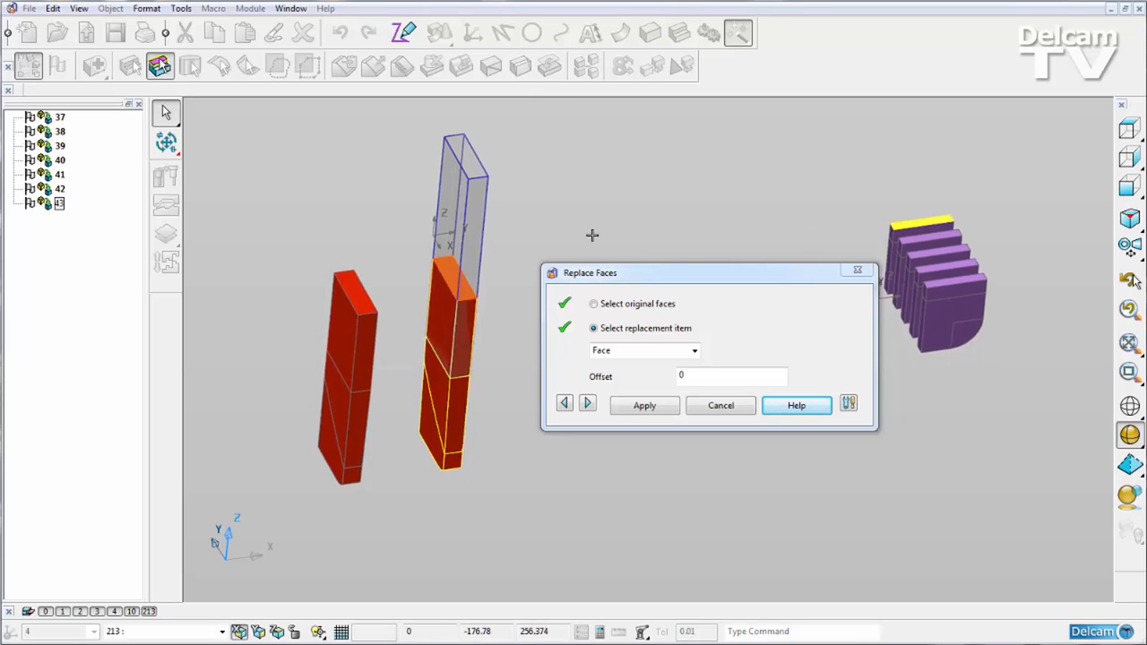
Apply the taller replacement face to the right blank's top and close Replace Faces.
click(644, 406)
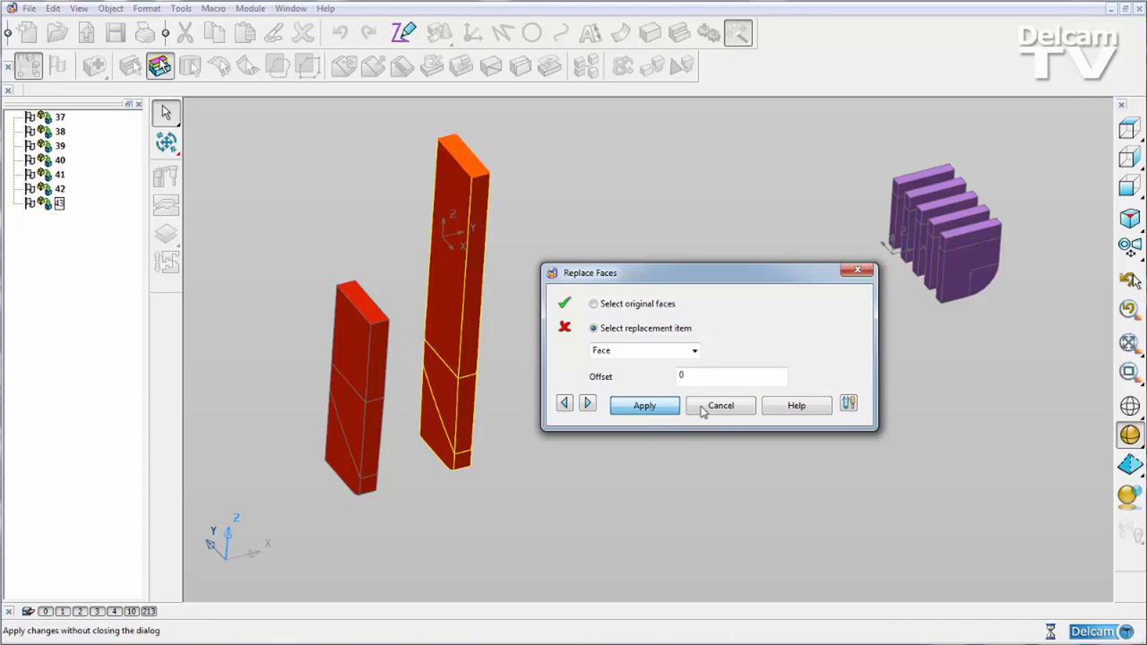
click(721, 405)
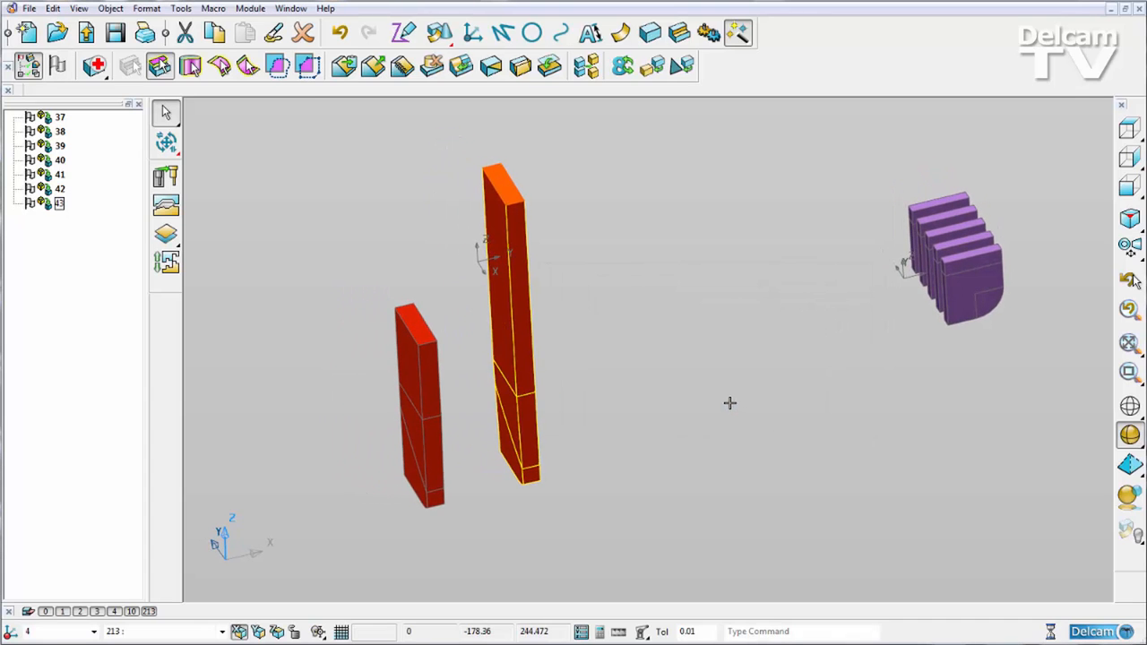
Replace the left blank's top face with the taller replacement face.
click(417, 330)
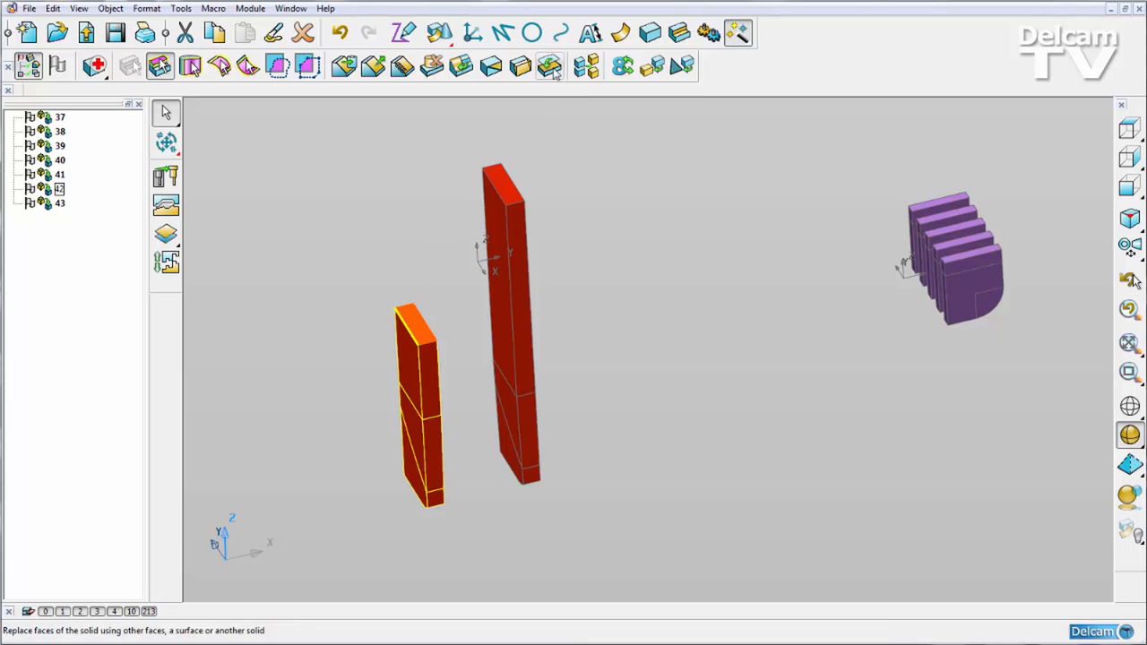
click(546, 67)
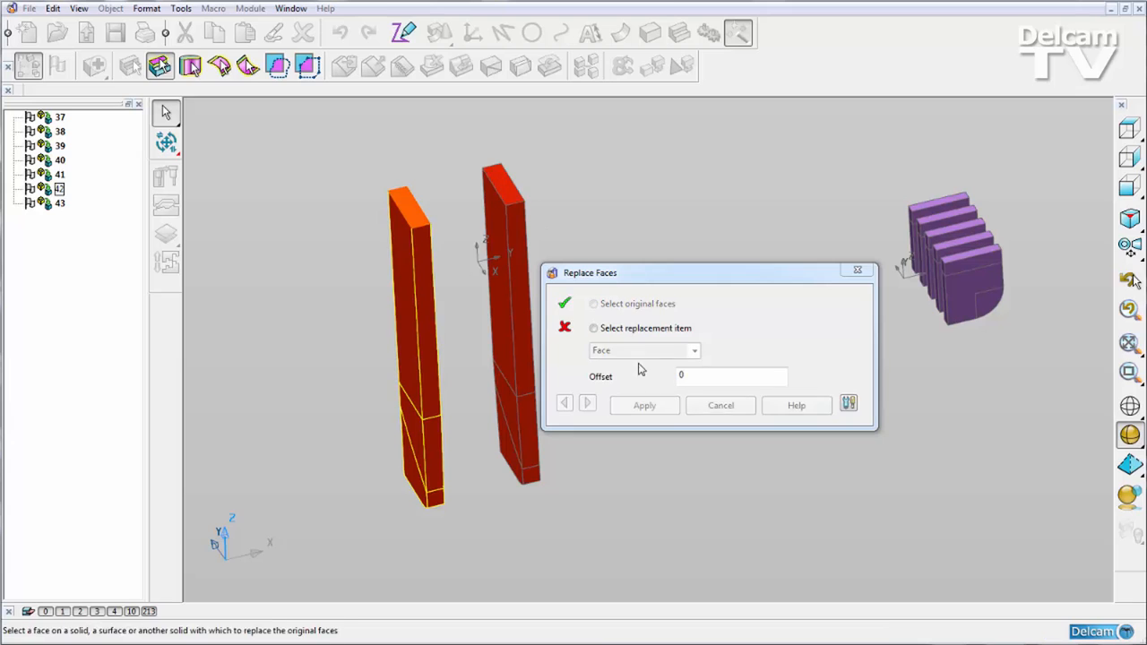
click(719, 405)
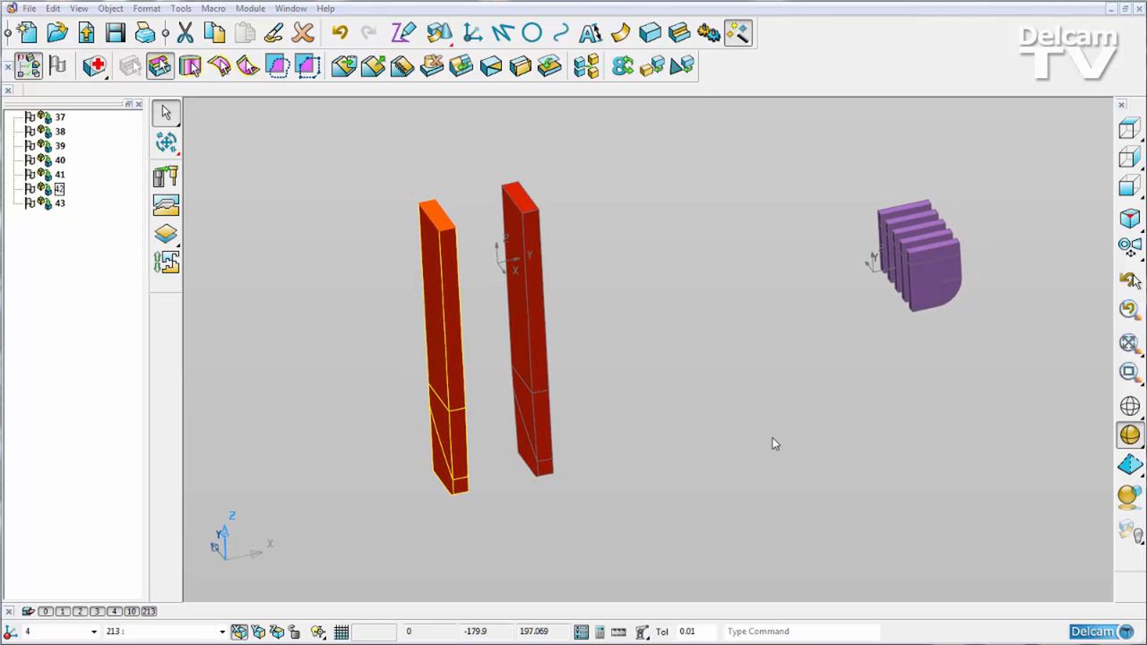
mouse_move(924, 305)
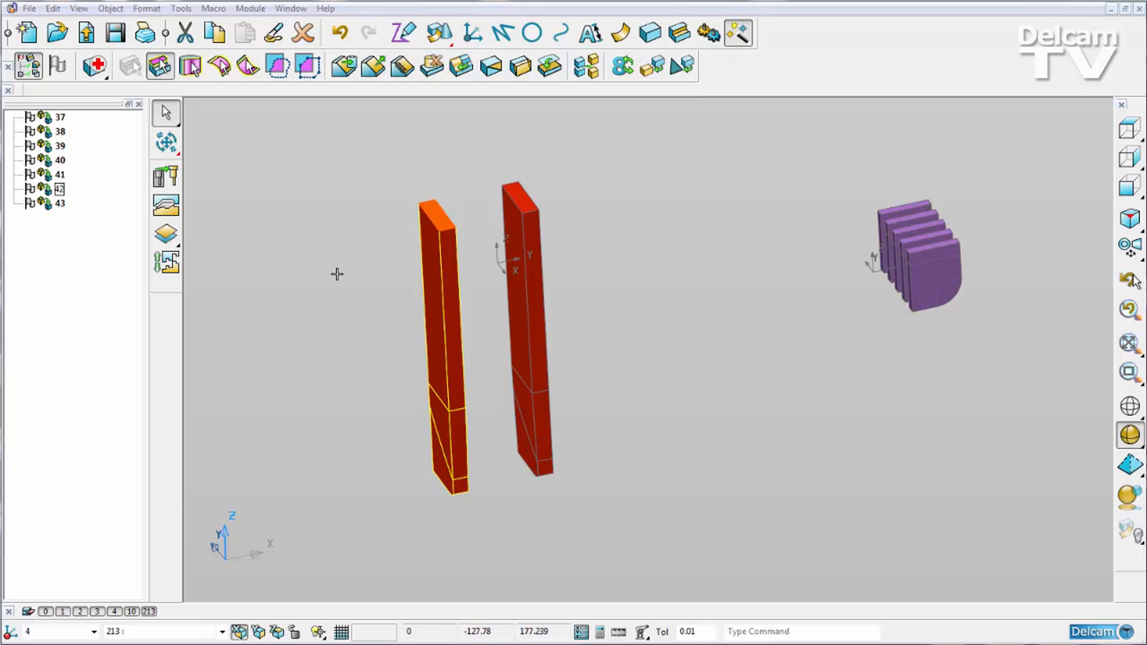
mouse_move(483, 149)
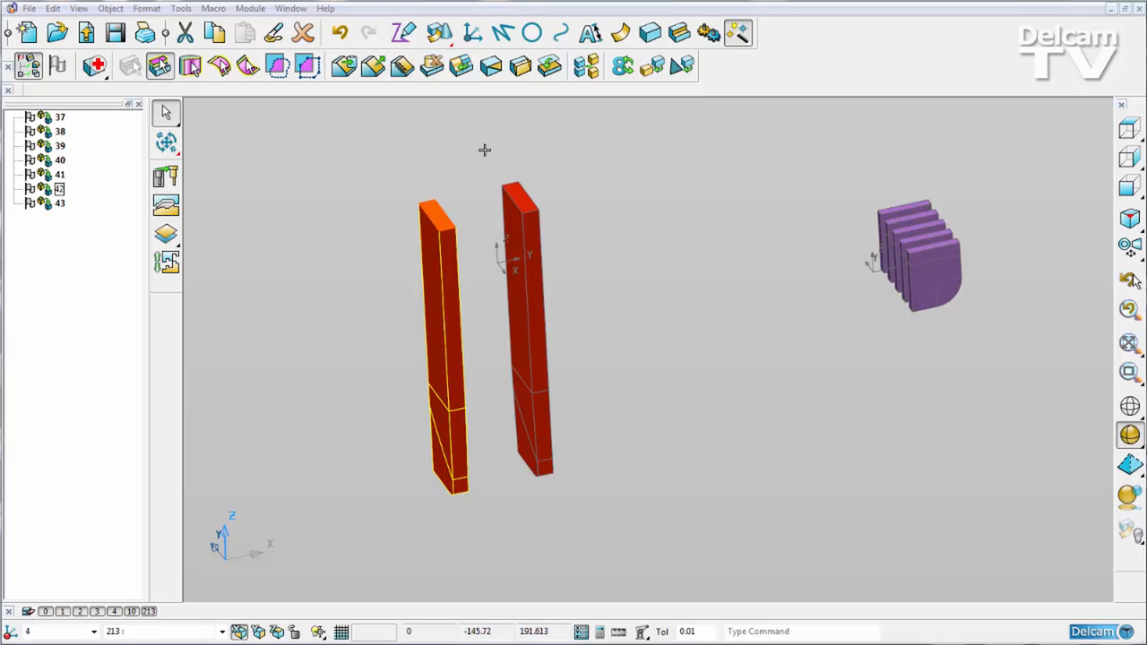
mouse_move(580, 242)
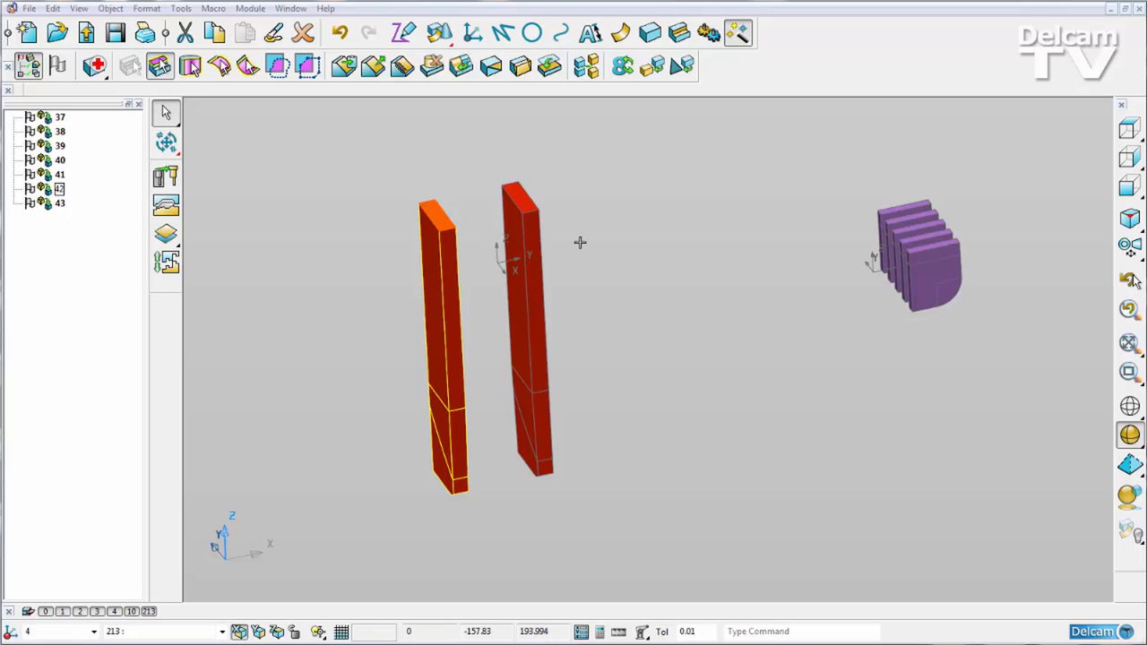
mouse_move(579, 242)
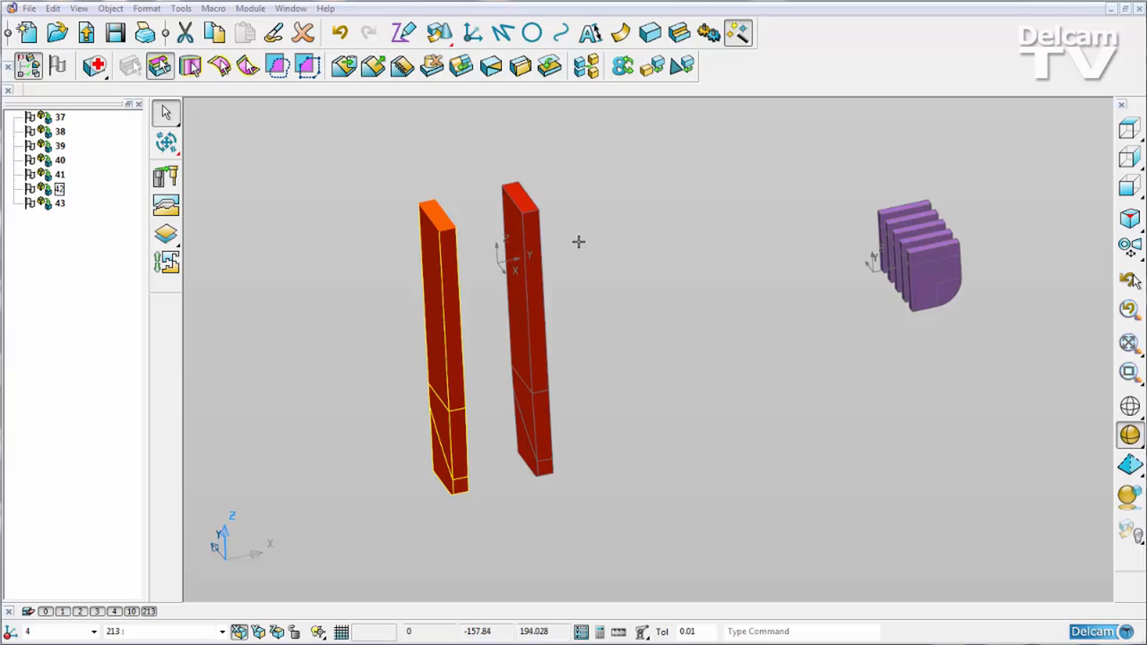
mouse_move(853, 181)
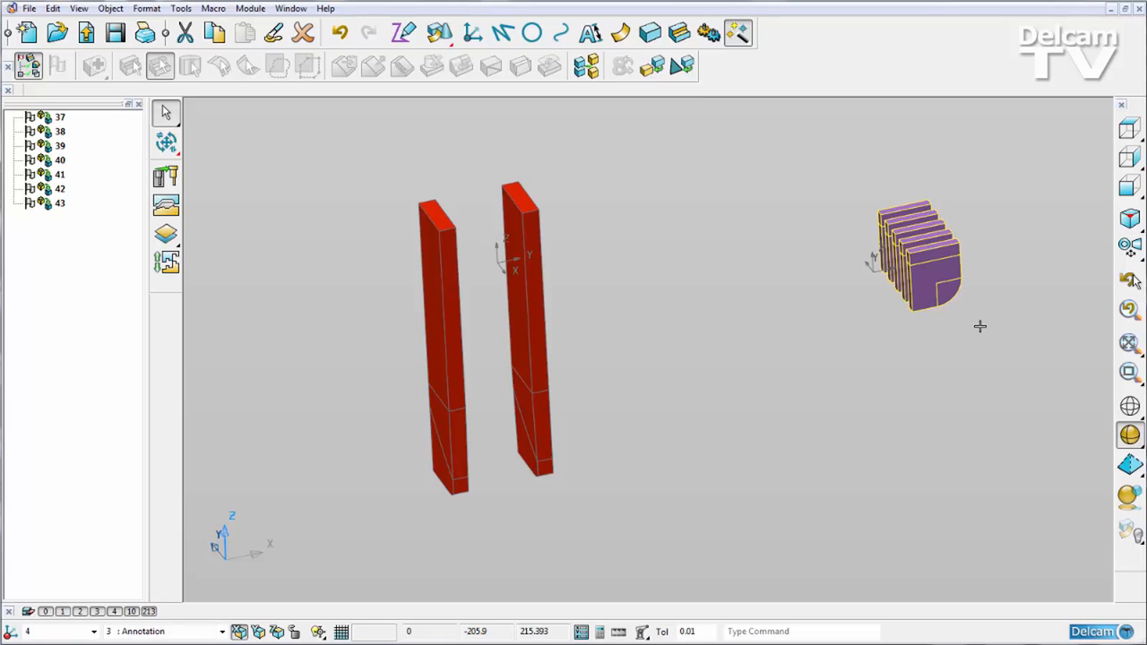
mouse_move(879, 268)
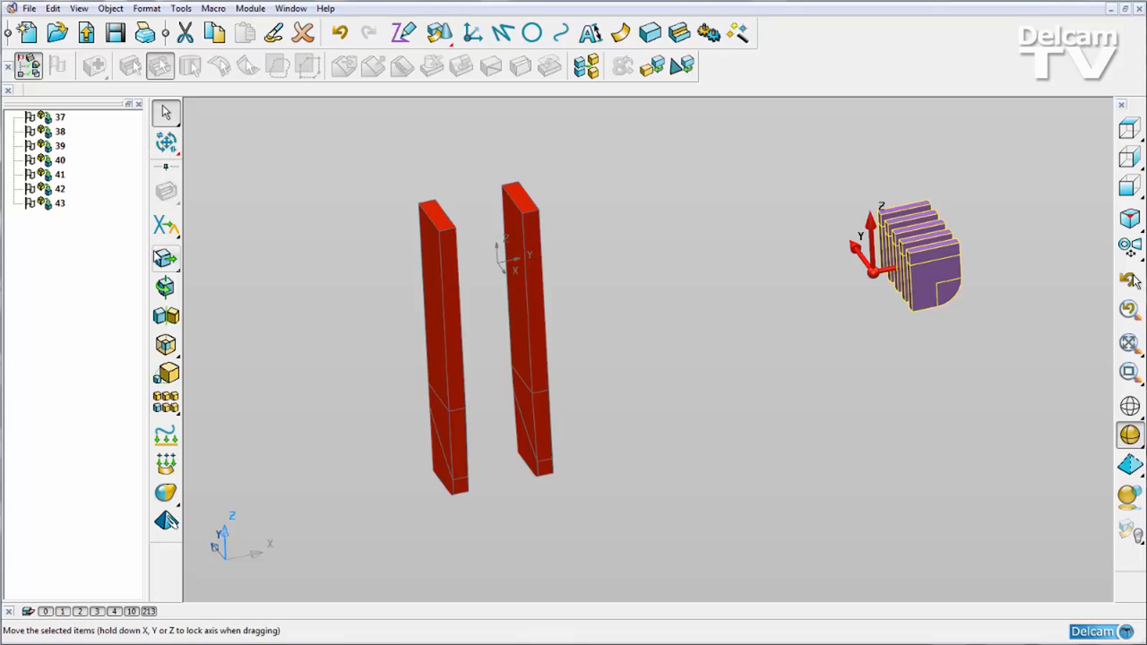
Rotate the purple finned electrode by -90 degrees.
click(164, 287)
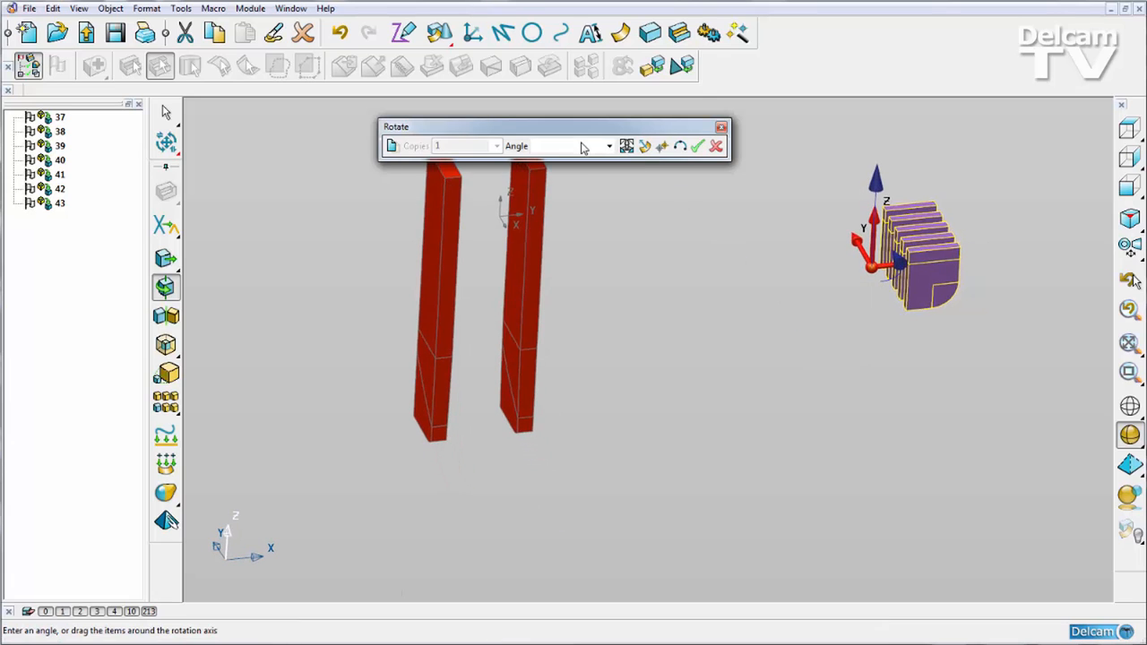
text(-90)
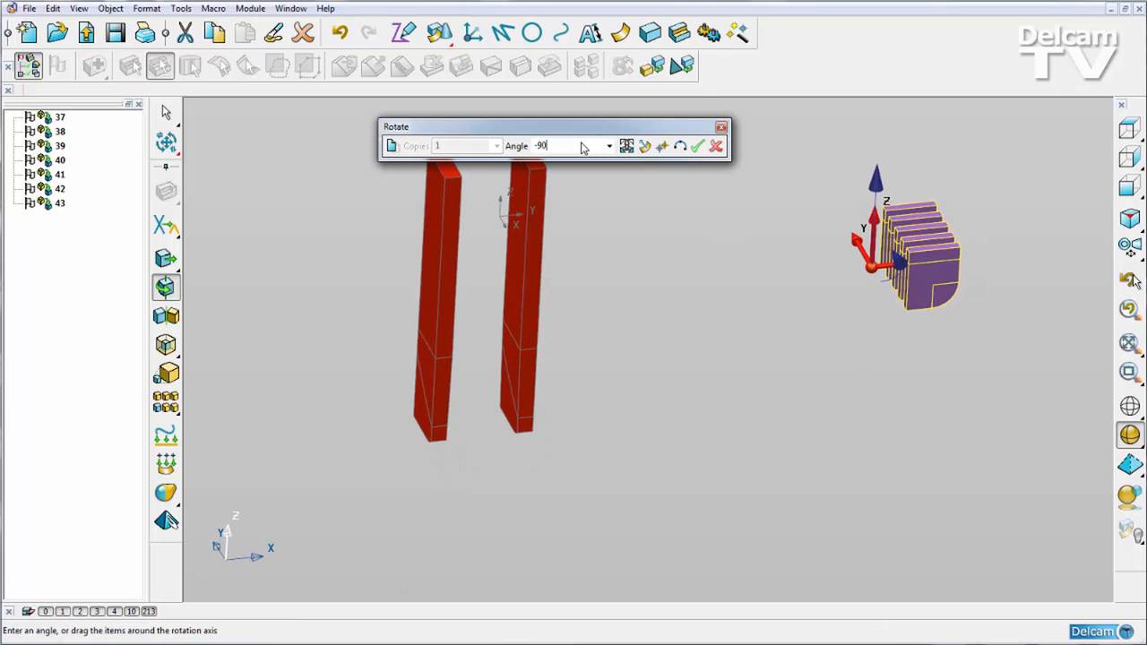
click(697, 146)
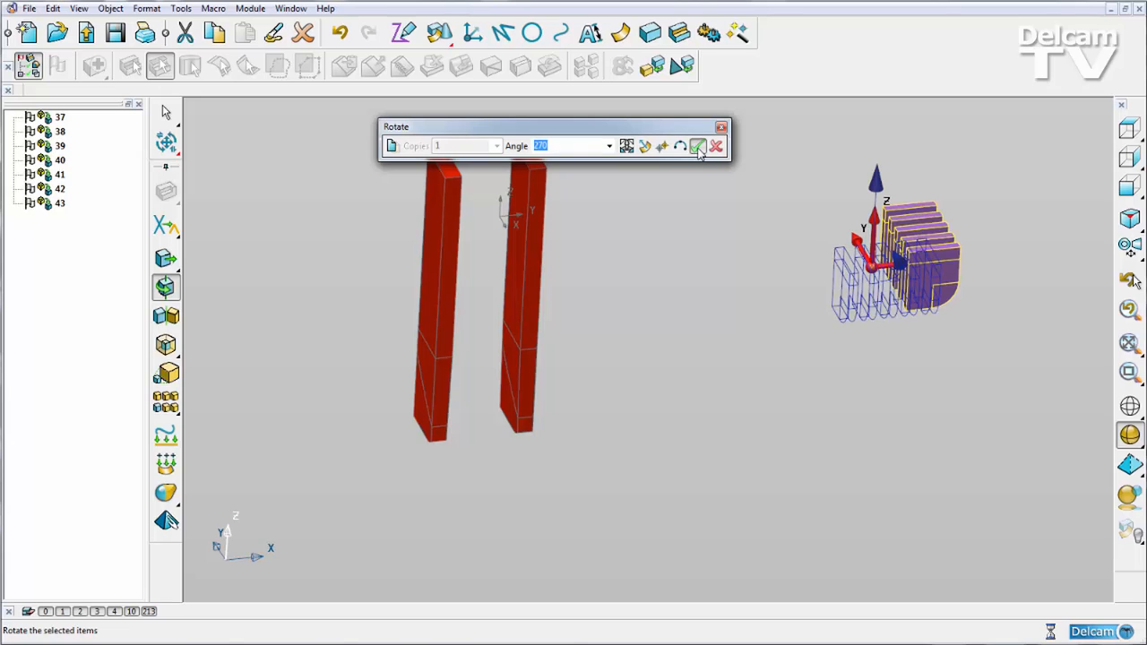
click(699, 146)
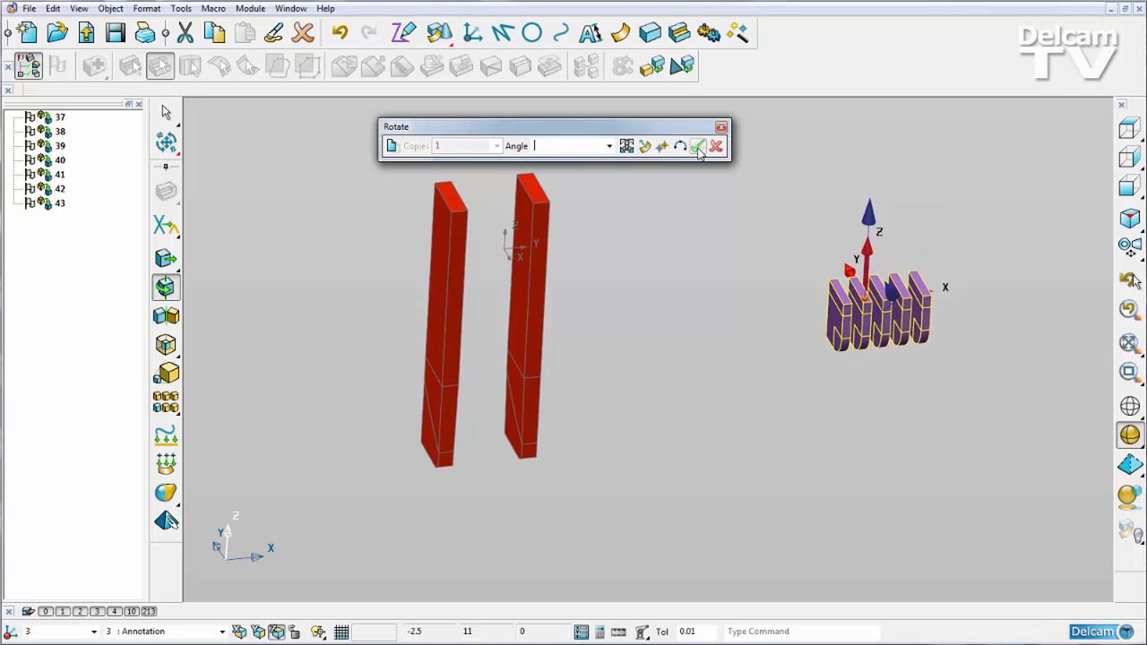
click(698, 145)
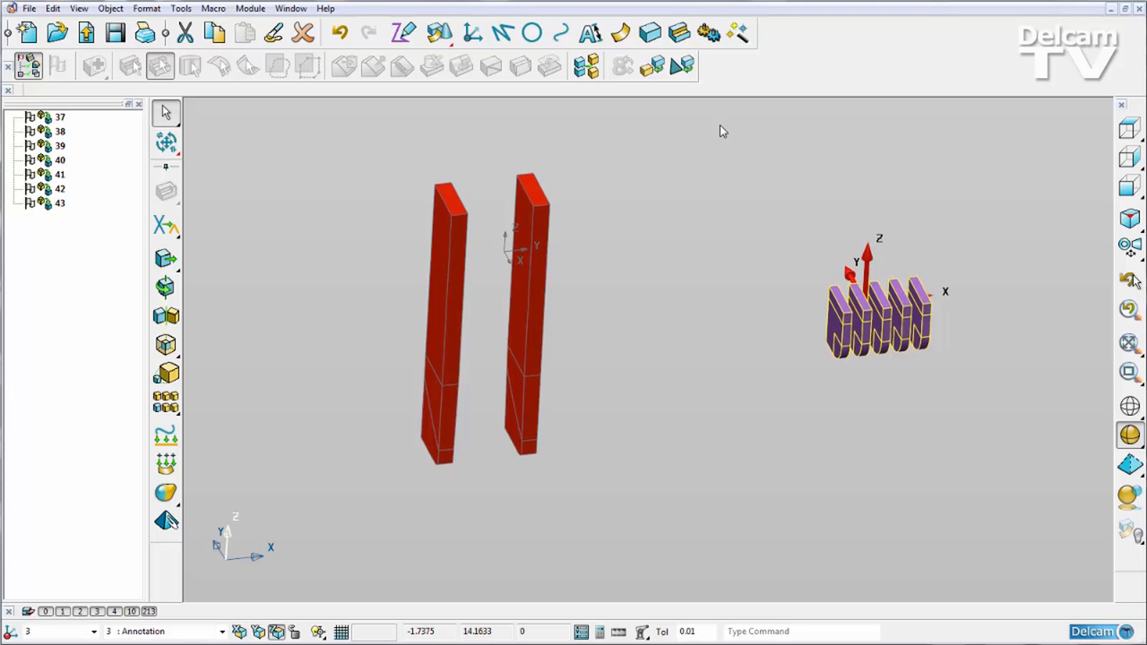
Move the upright purple fins into place between the two tall red blanks.
drag(723, 132, 762, 427)
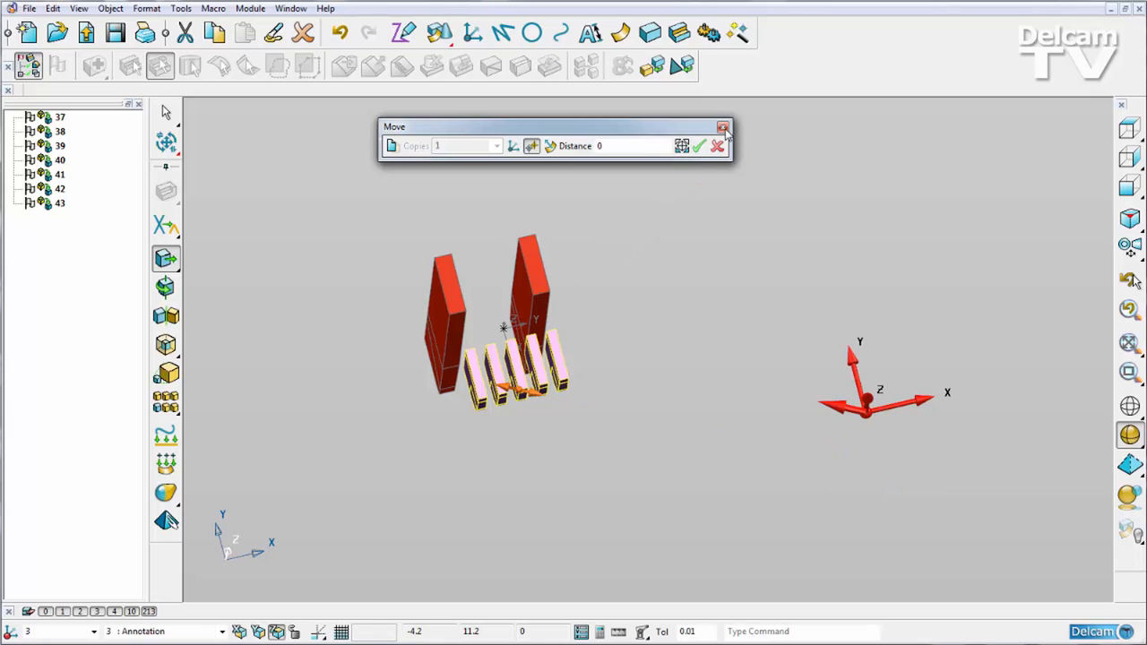
click(722, 127)
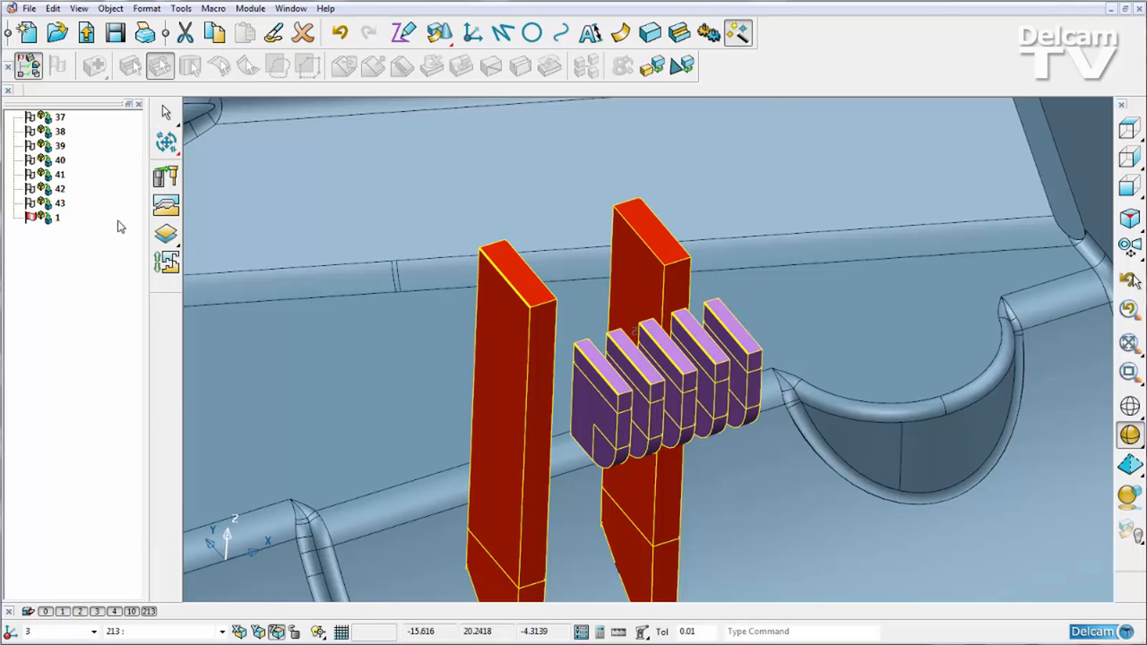
mouse_move(166, 176)
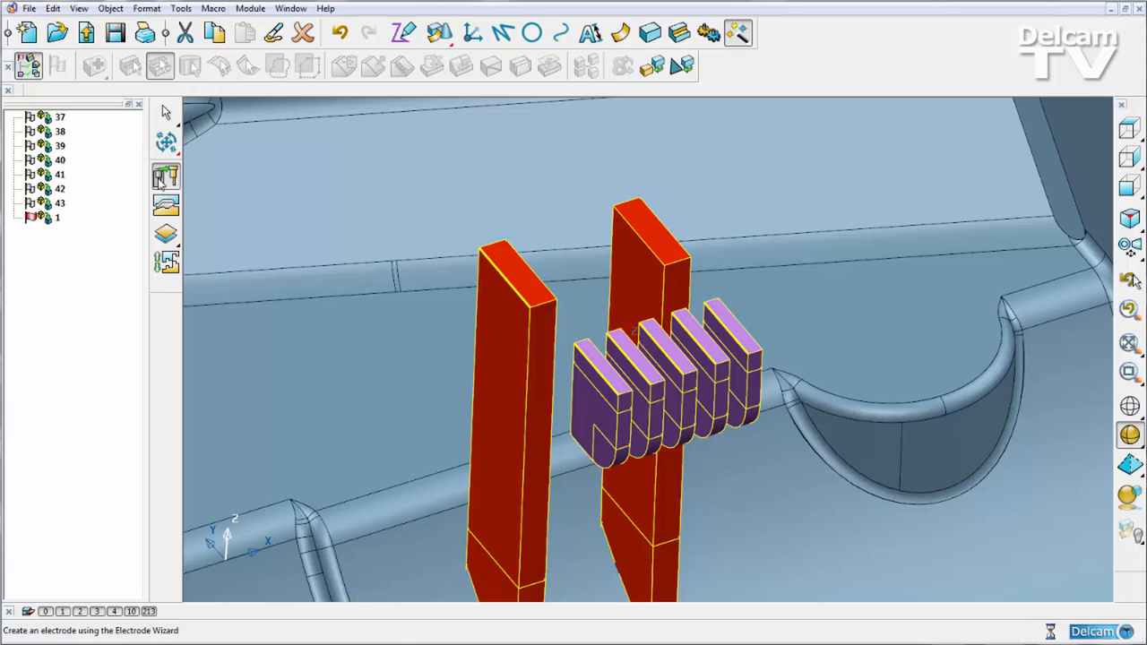
Run the Electrode Wizard to create UG19 with setup sheet generation turned off.
click(165, 176)
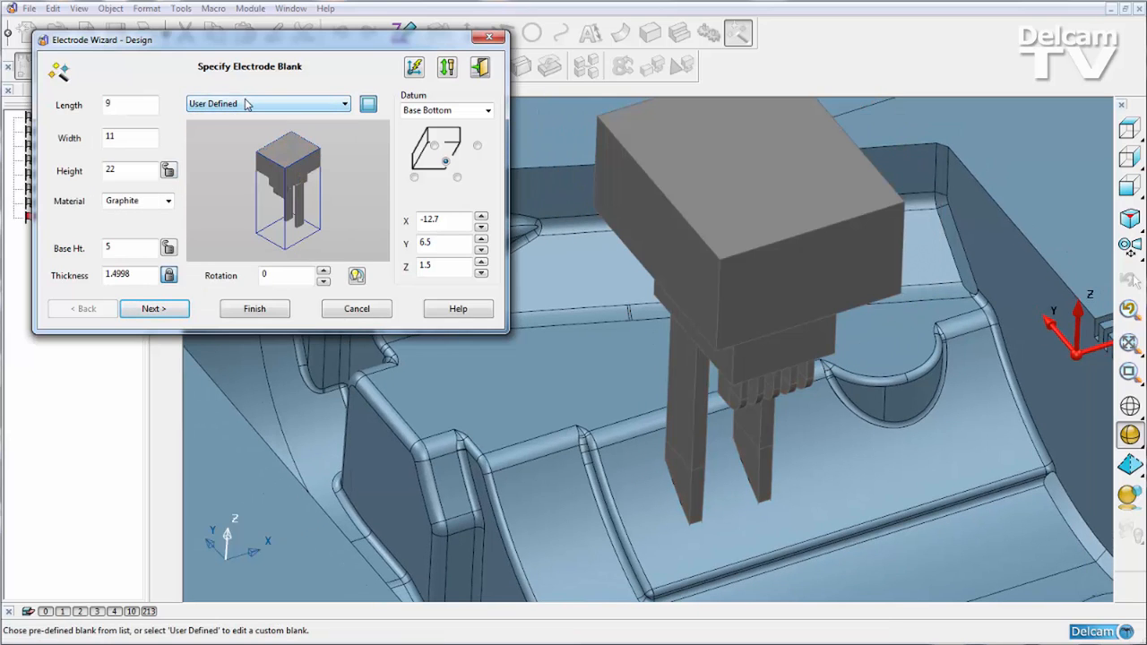
click(153, 308)
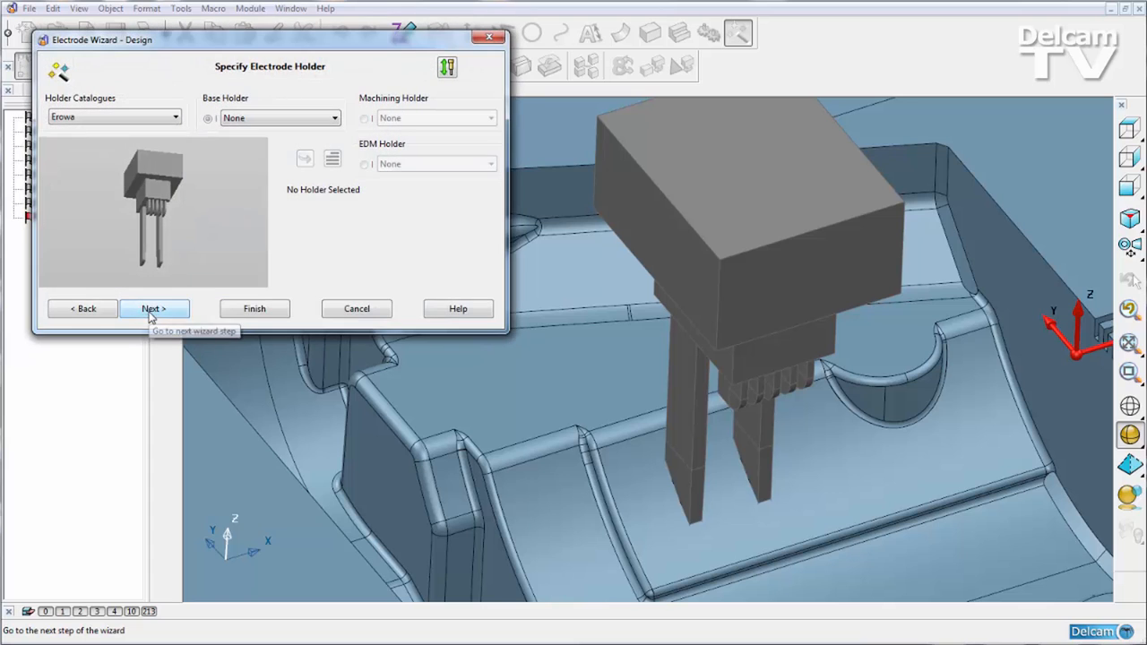
mouse_move(143, 121)
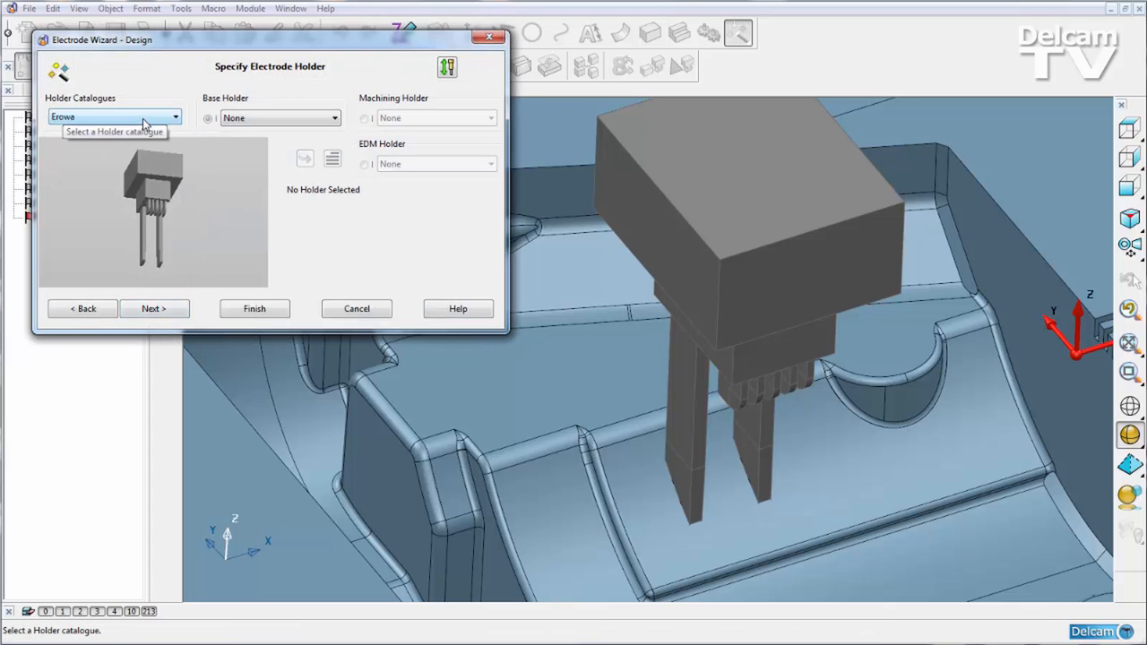
mouse_move(278, 117)
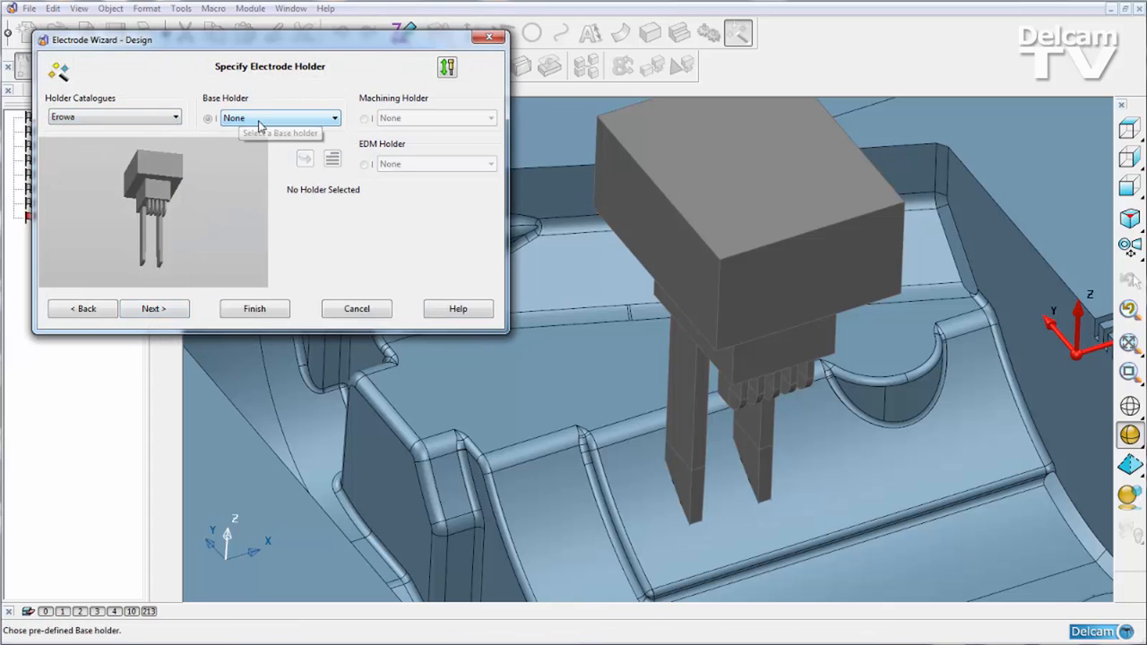
click(154, 308)
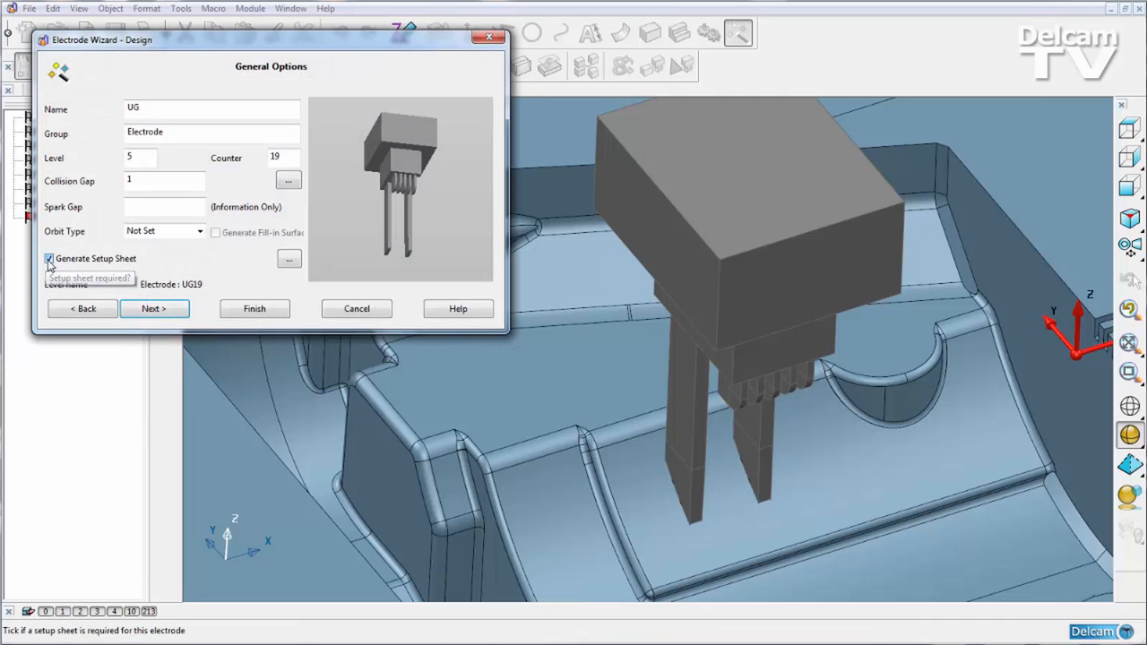
click(48, 258)
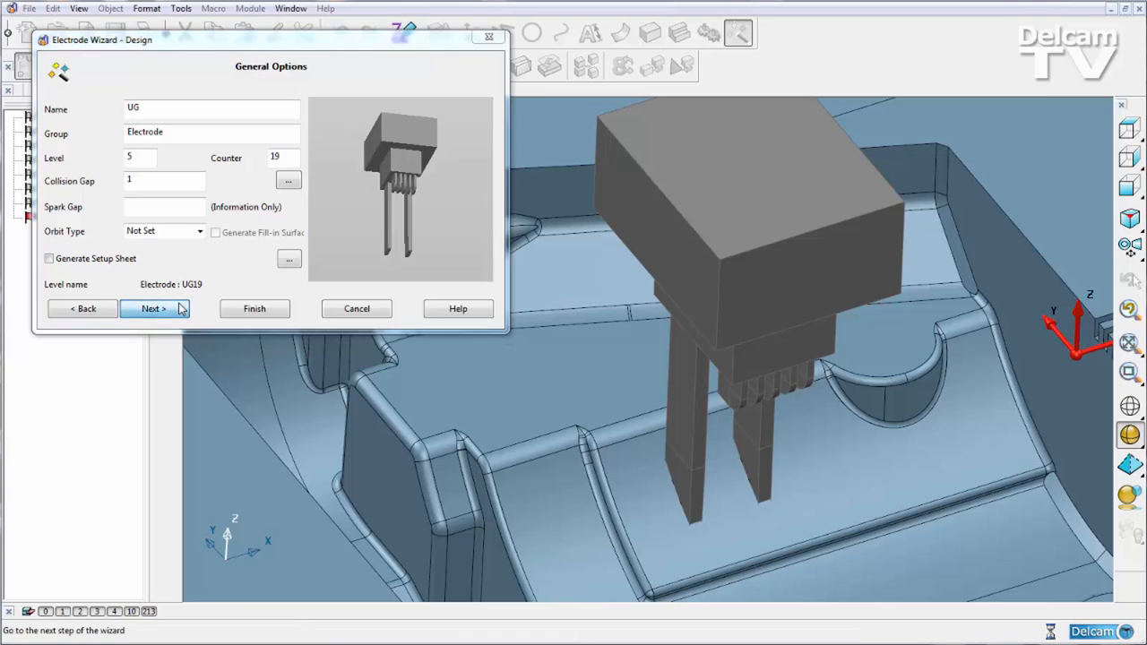
click(152, 308)
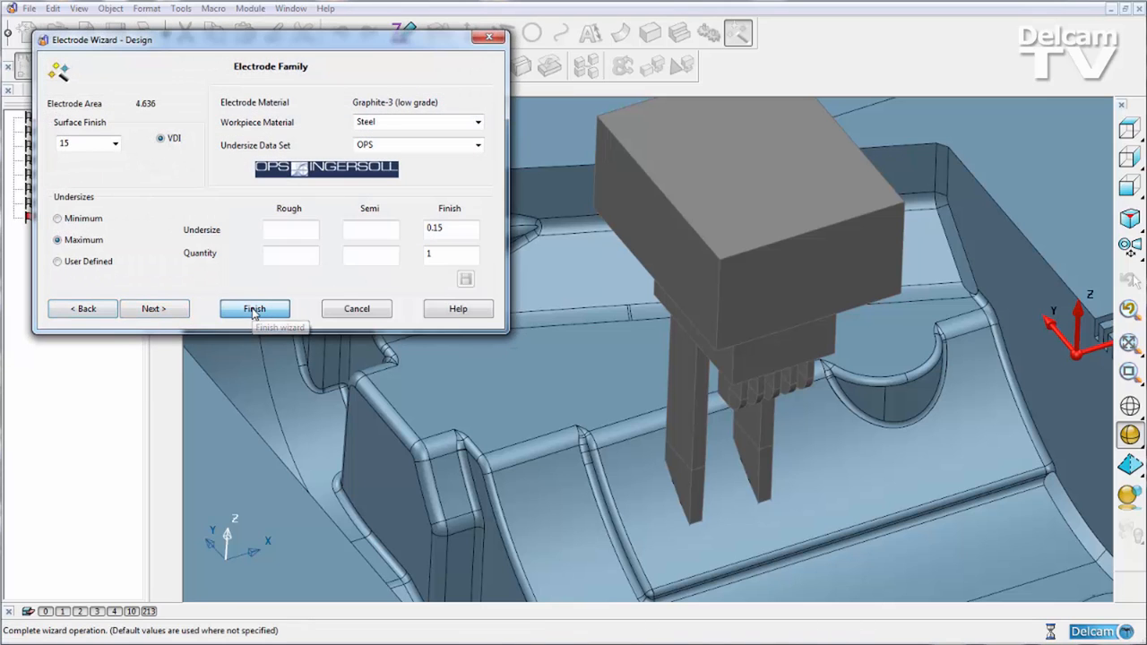
click(254, 309)
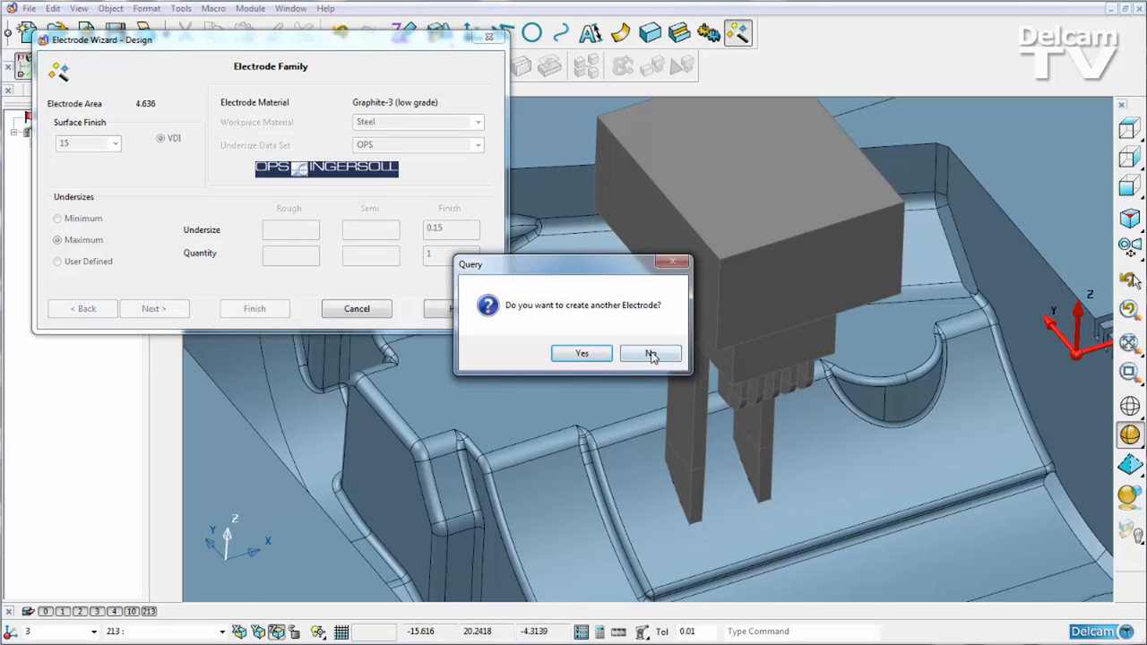
click(651, 353)
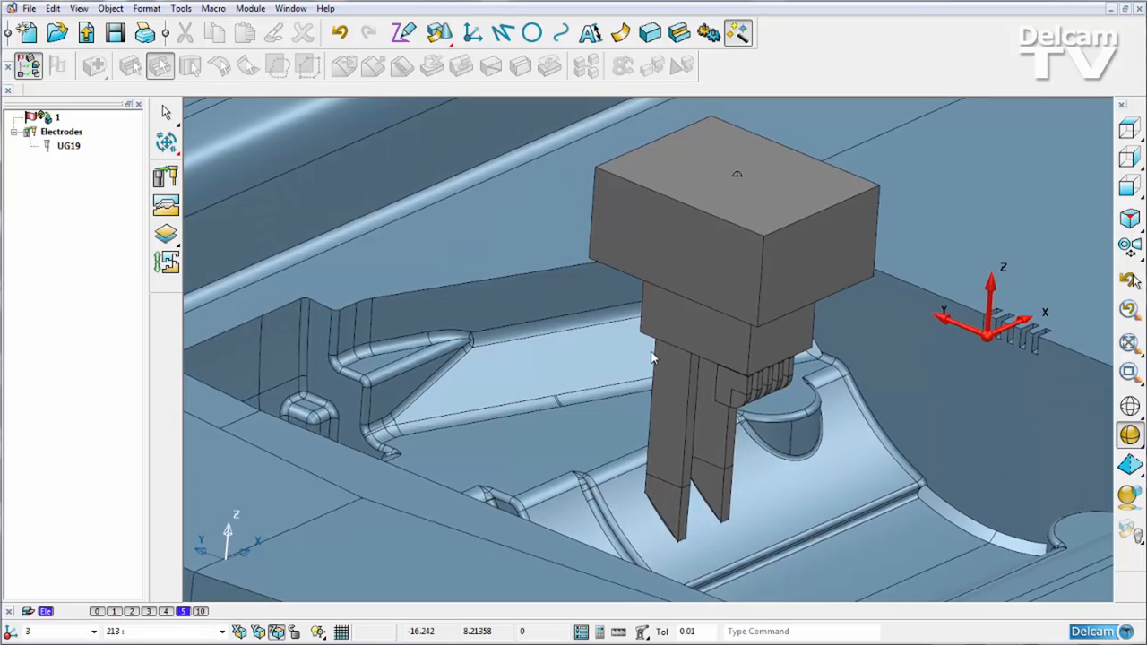
Orbit to the second slot region and select UG19 in the Electrodes tree.
drag(654, 358, 643, 347)
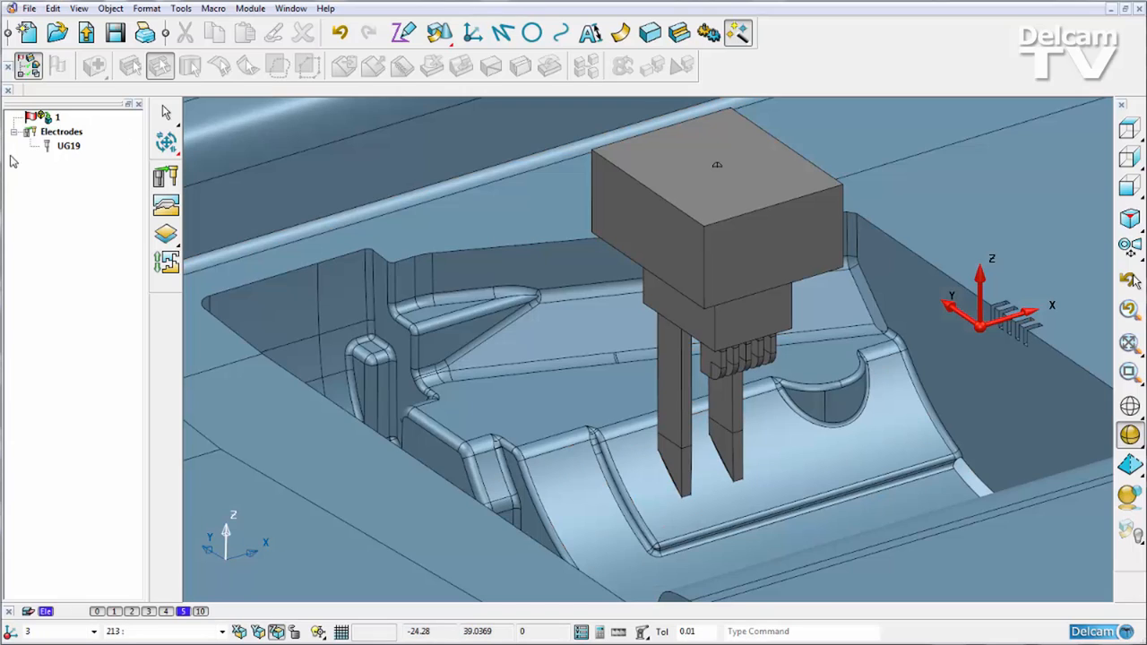
click(22, 131)
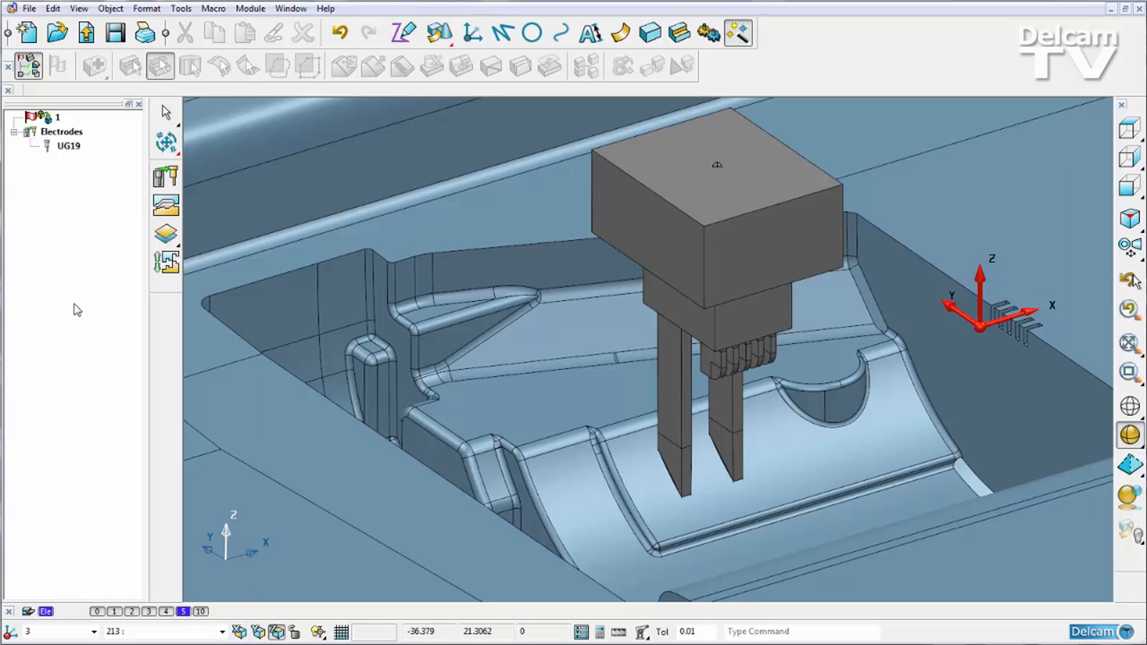
mouse_move(188, 299)
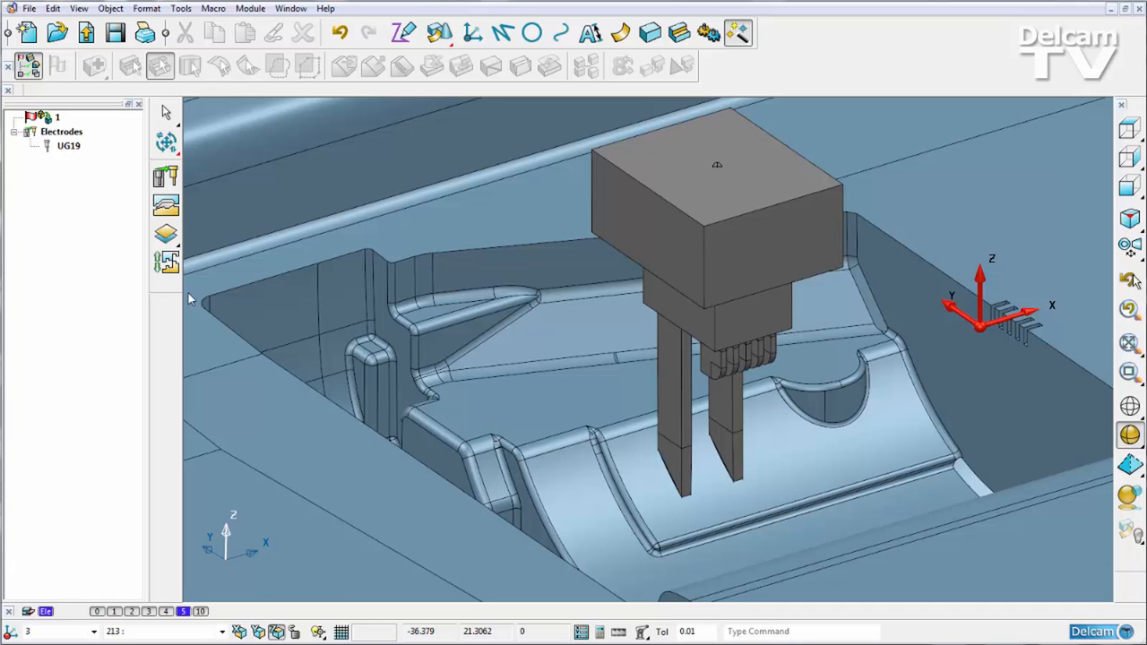
click(717, 224)
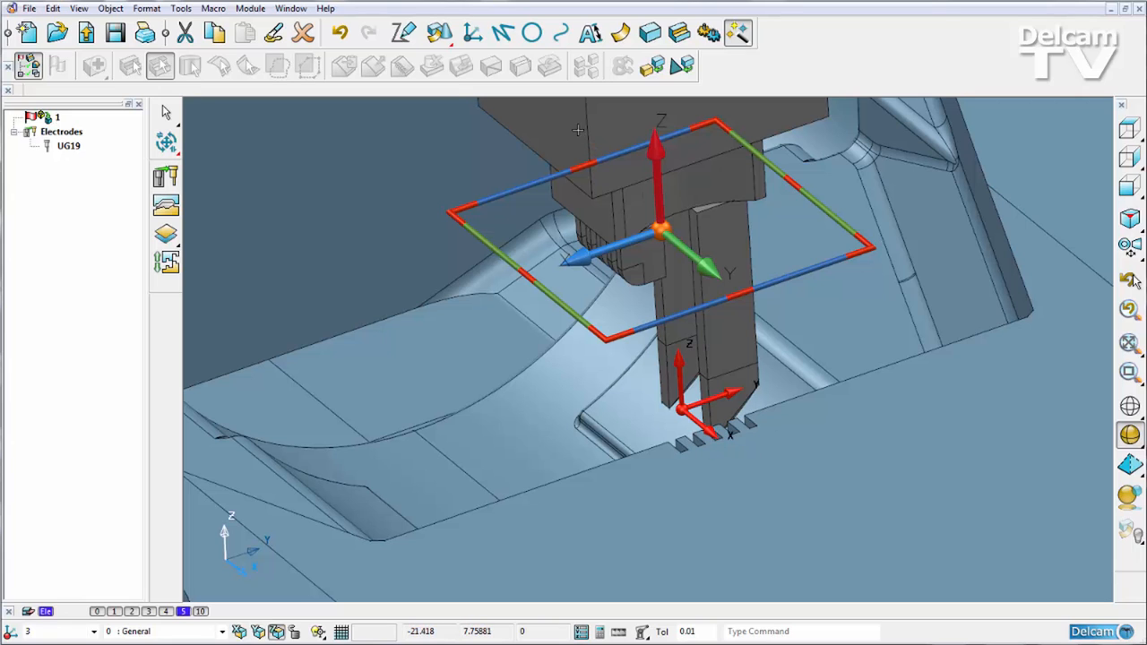
click(67, 146)
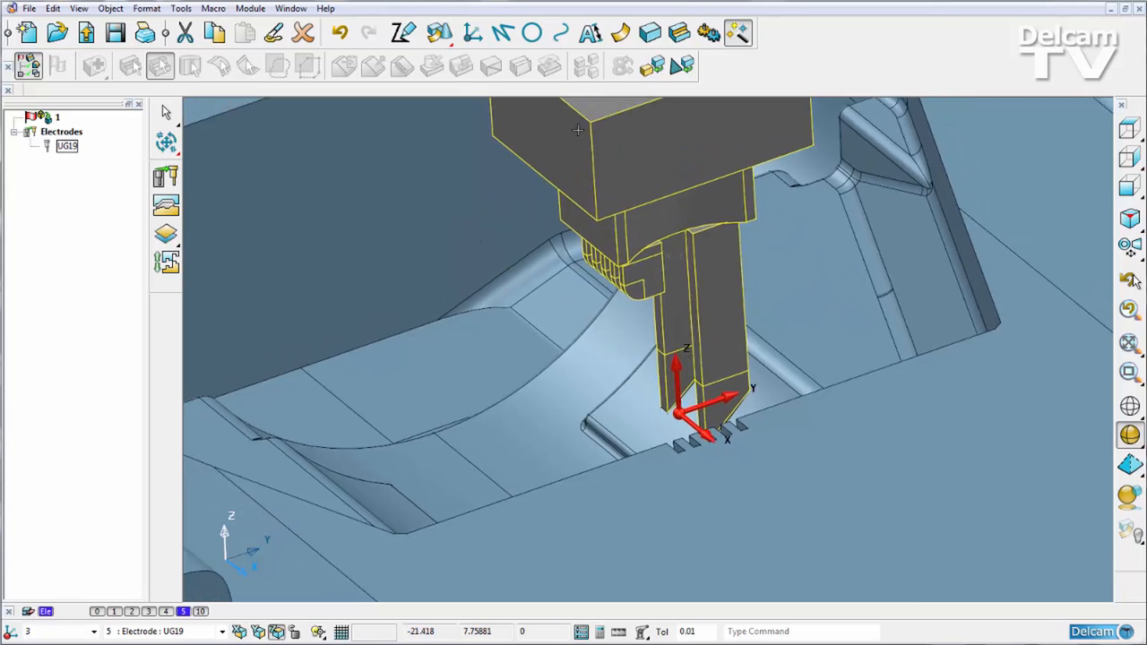
mouse_move(166, 175)
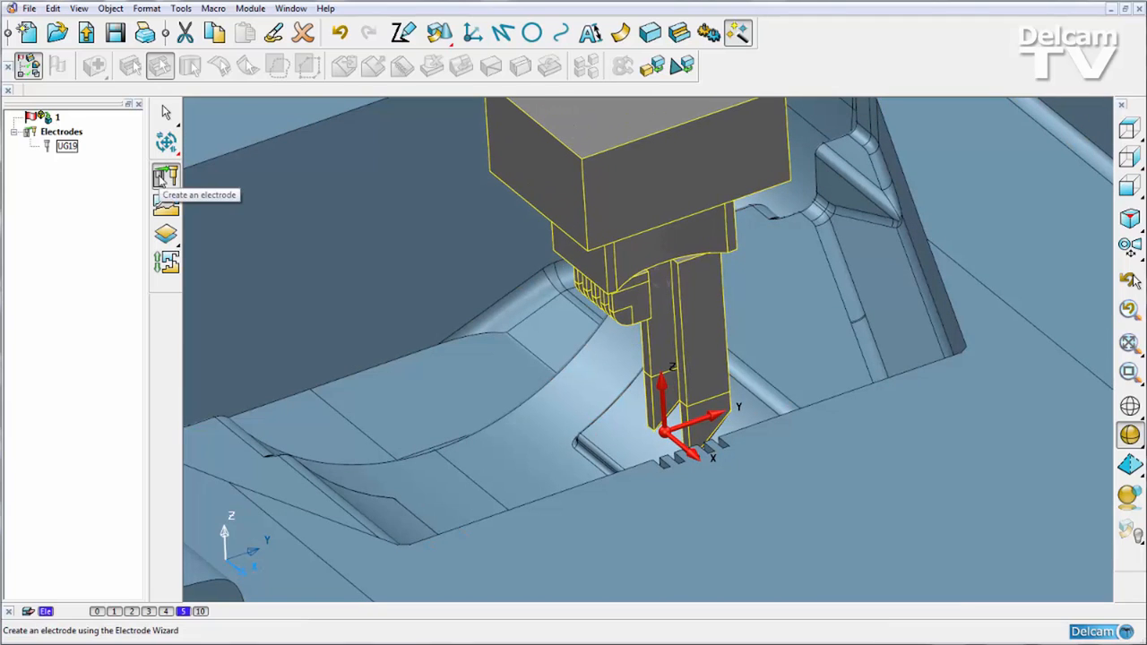
Copy UG19 onto the second region's destination workplane with setup sheets turned off.
click(166, 175)
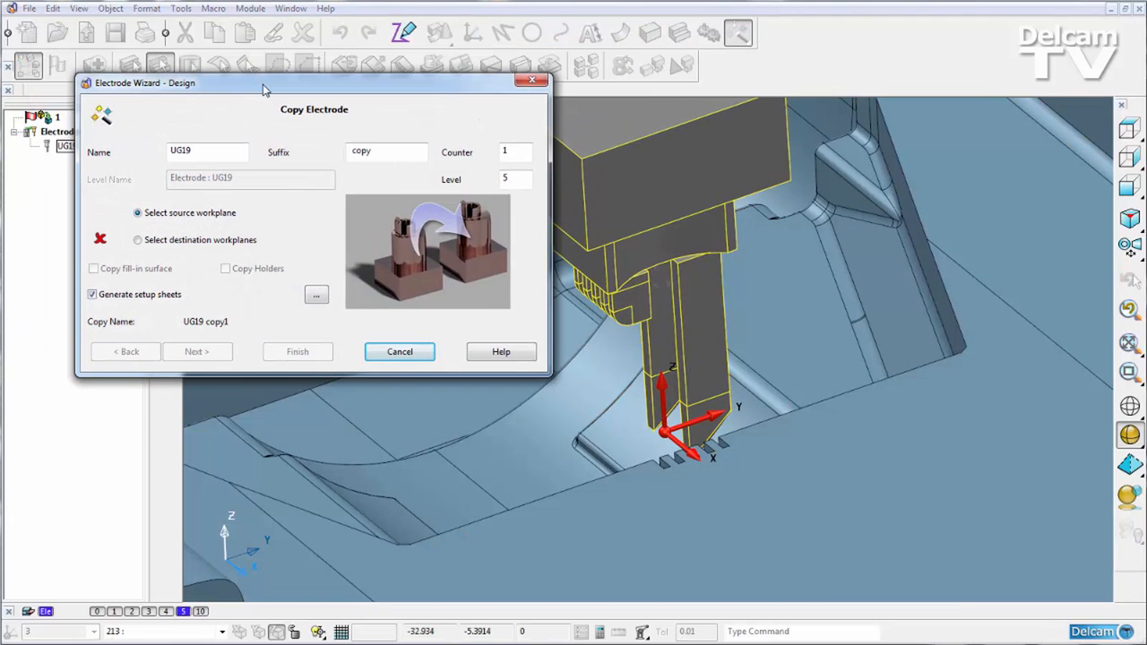
mouse_move(316, 145)
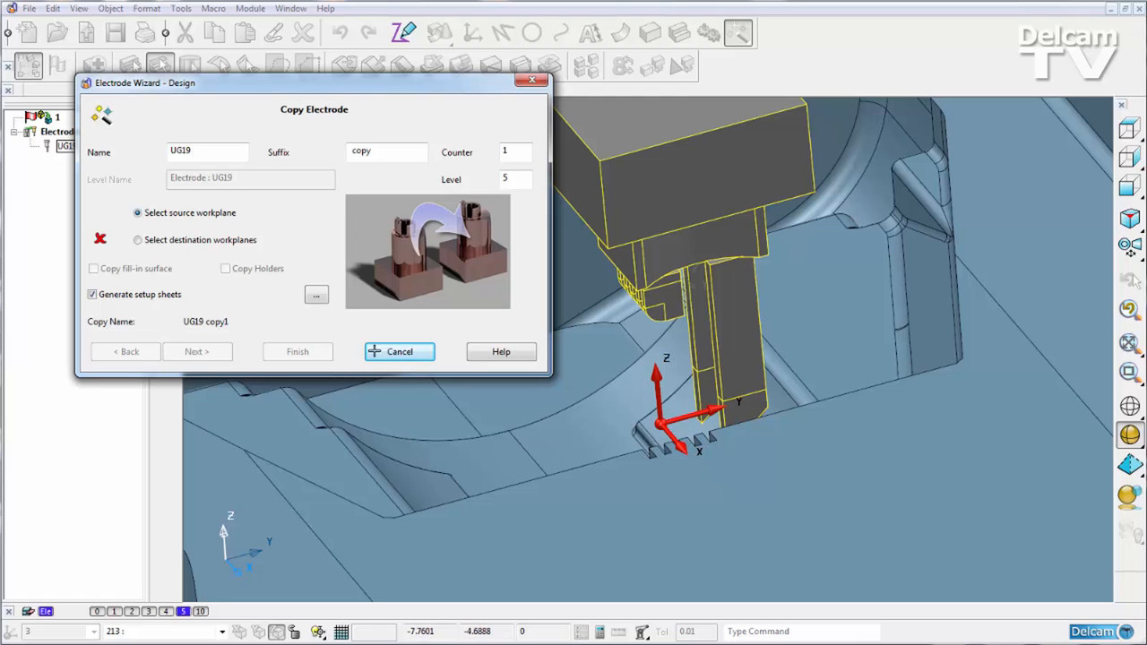
mouse_move(183, 212)
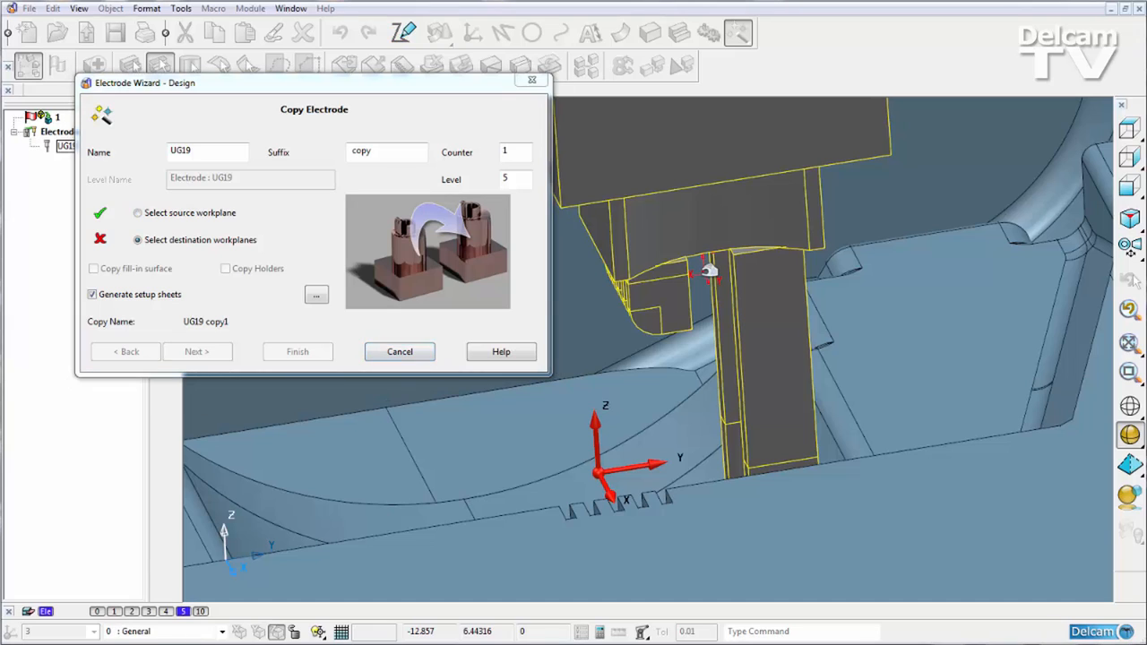
click(135, 240)
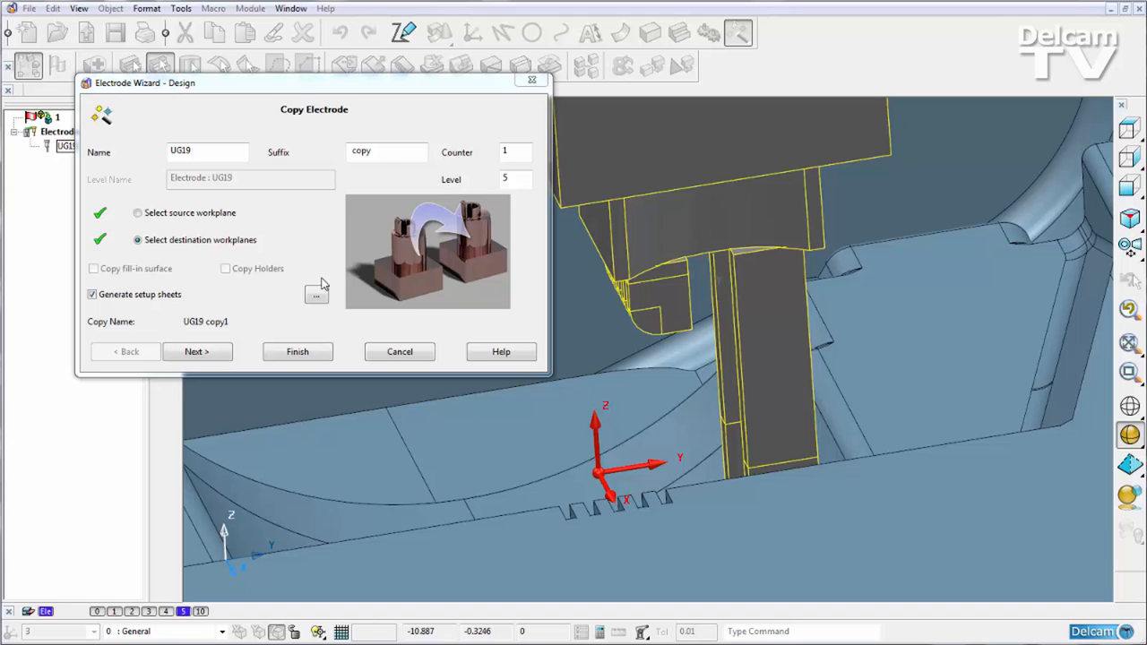
click(92, 294)
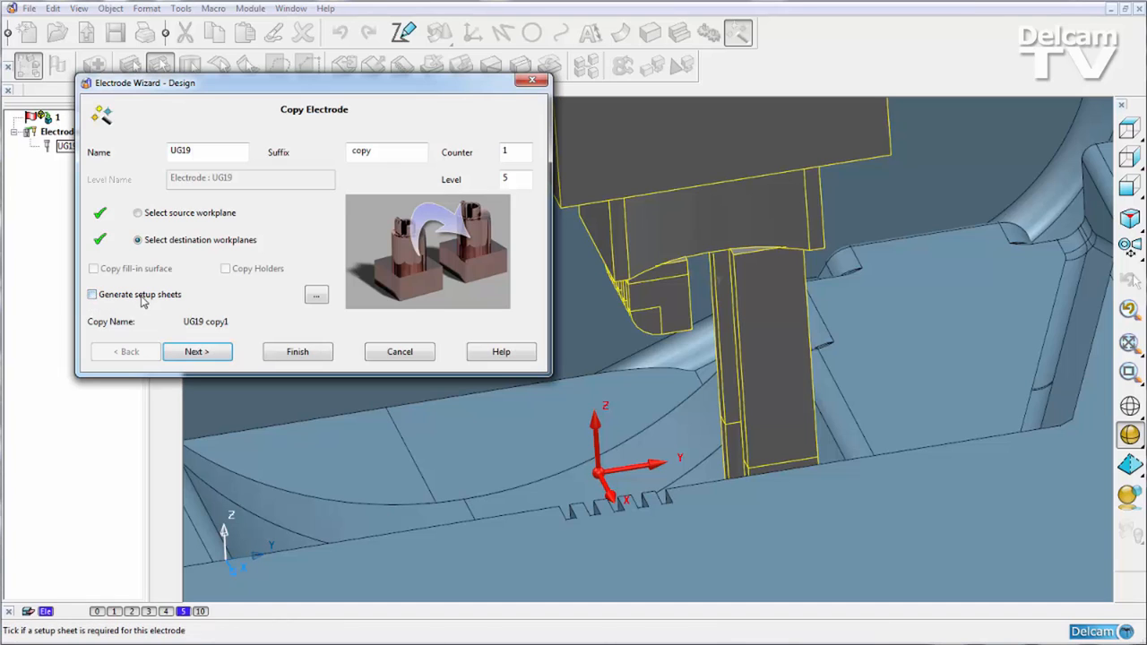
click(197, 351)
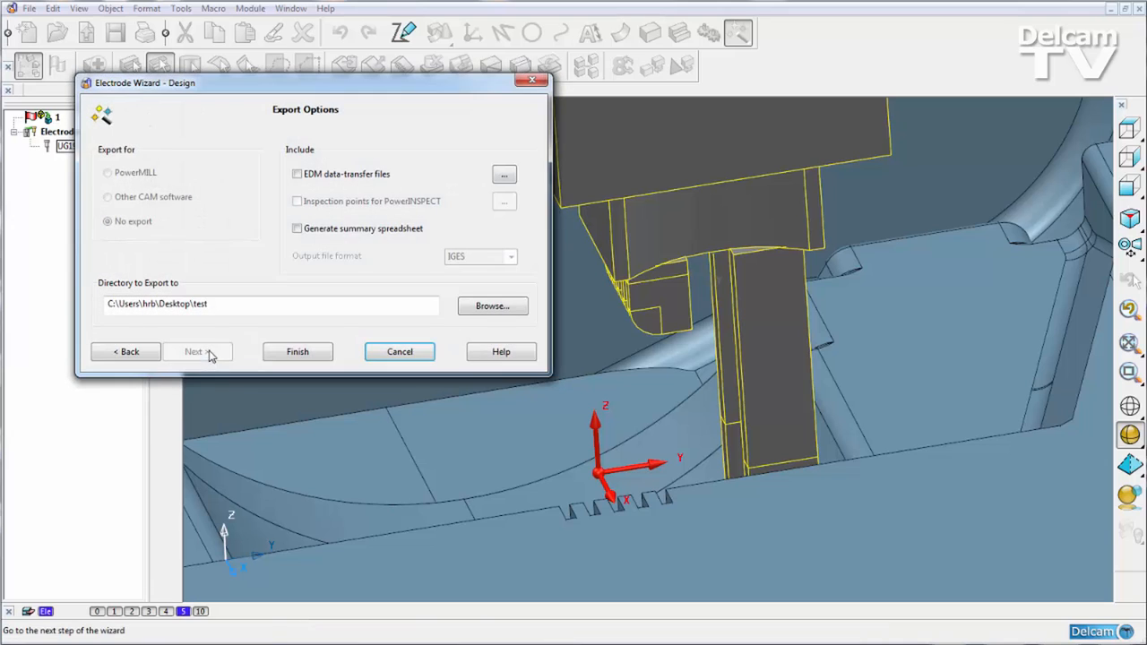
click(297, 351)
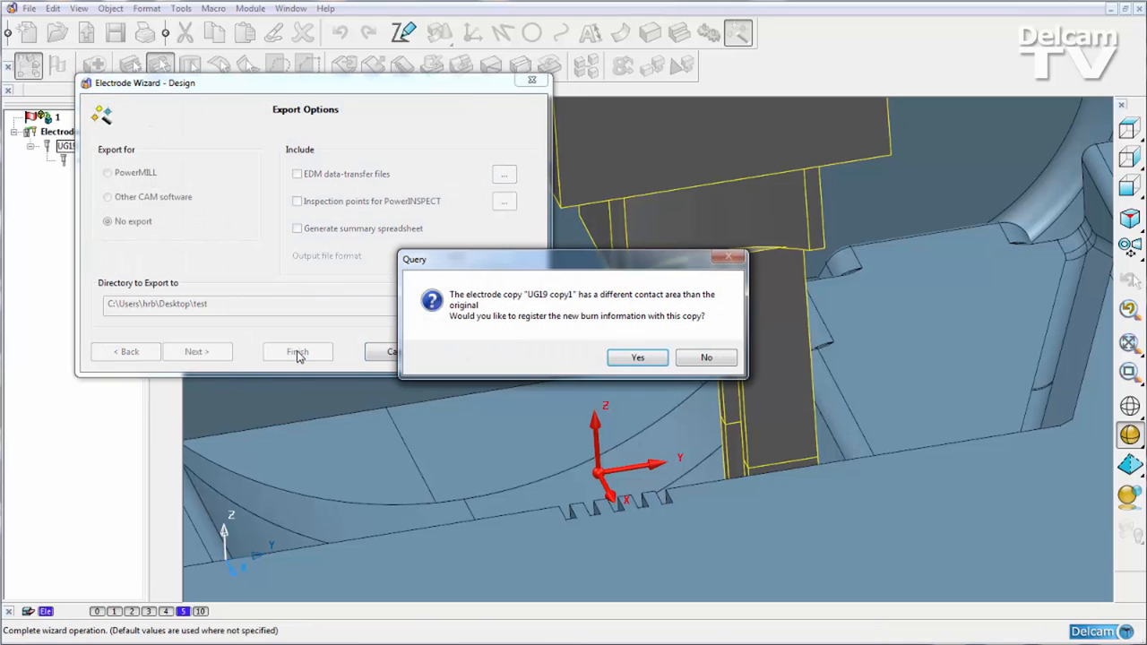
mouse_move(514, 330)
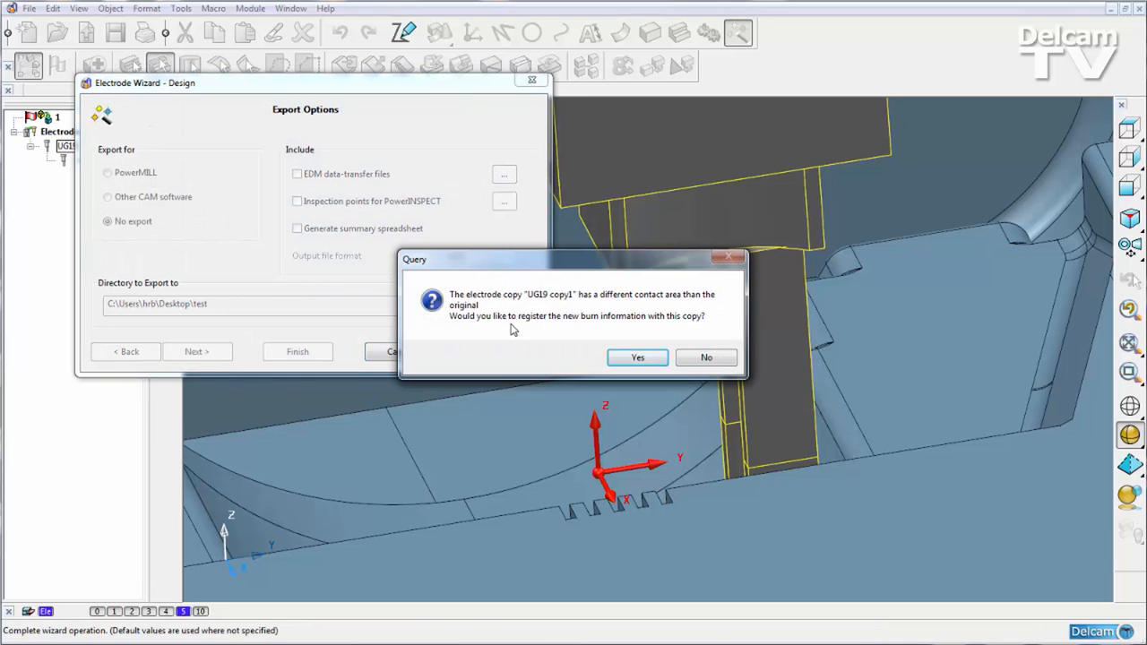
mouse_move(546, 341)
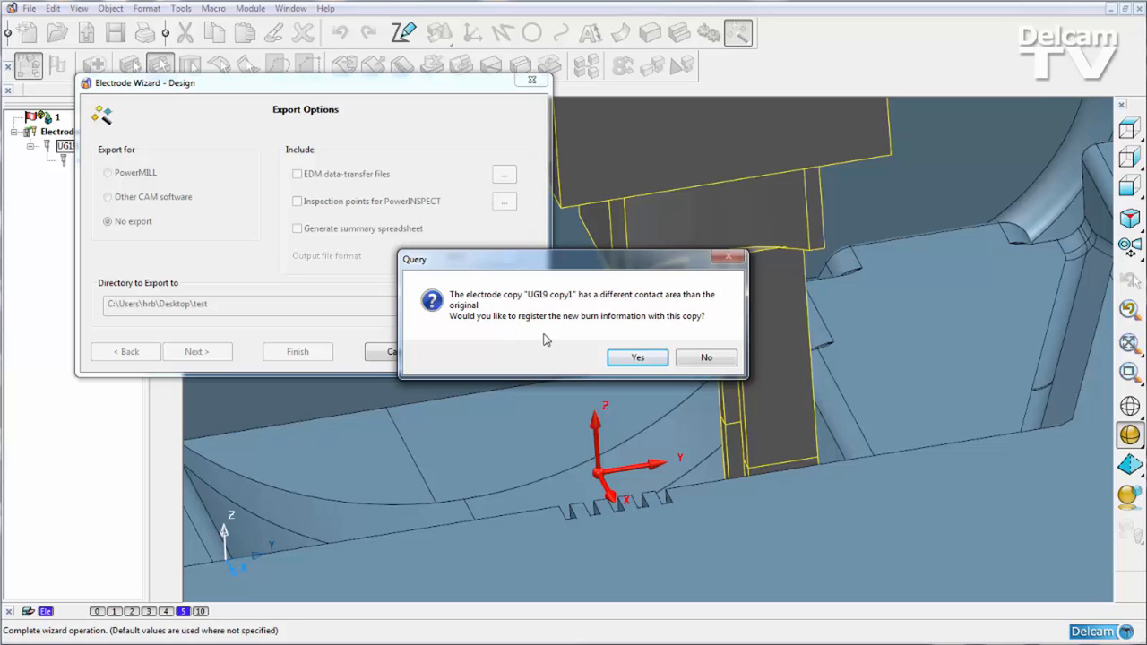
mouse_move(673, 336)
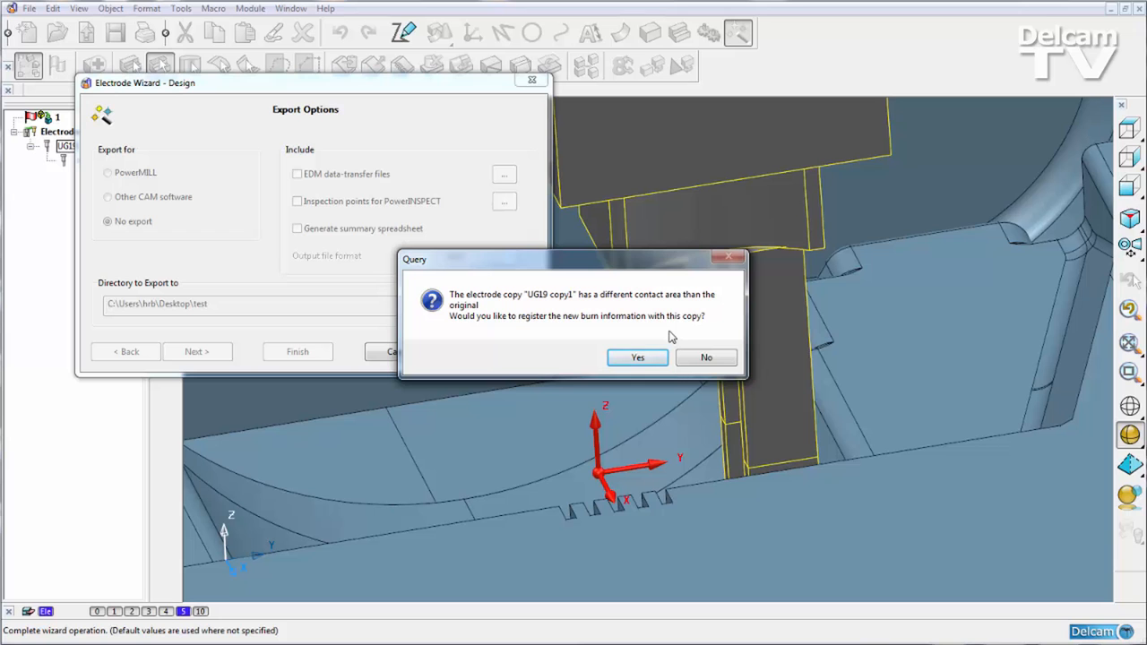
Confirm registering the new burn information for UG19 copy1.
click(637, 357)
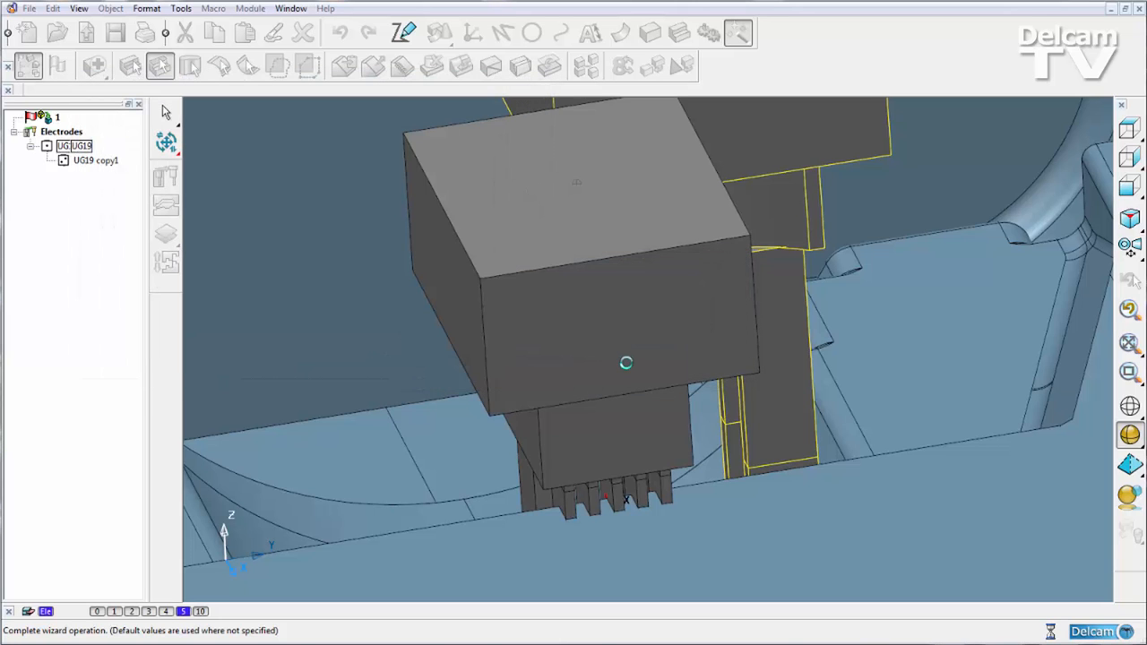